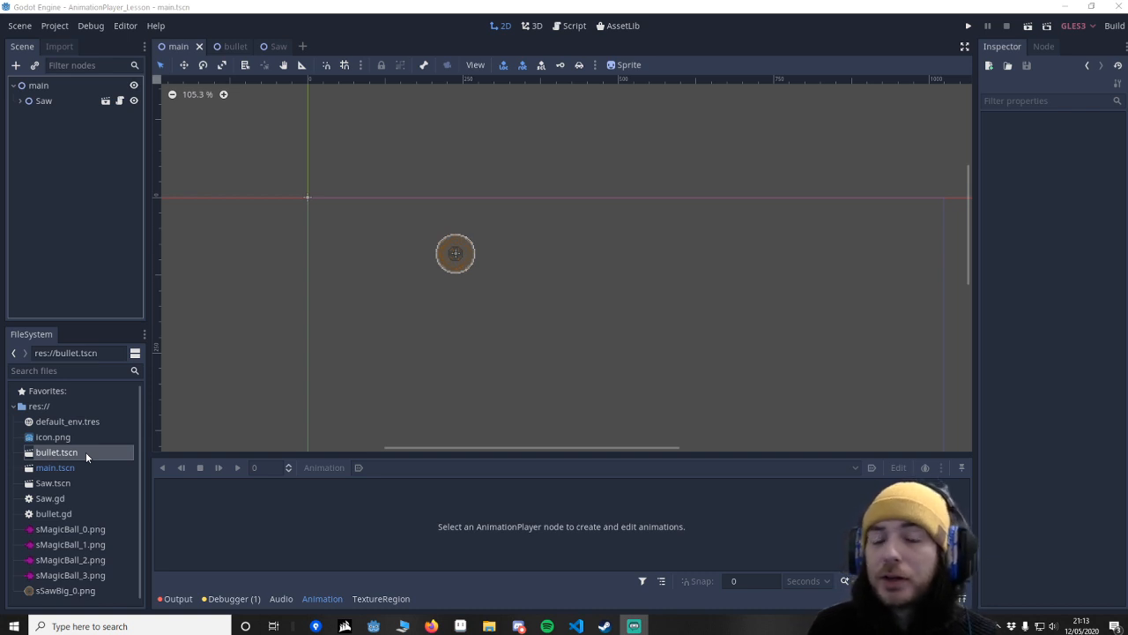
{"action": "mouse_move", "coordinate": [375, 311]}
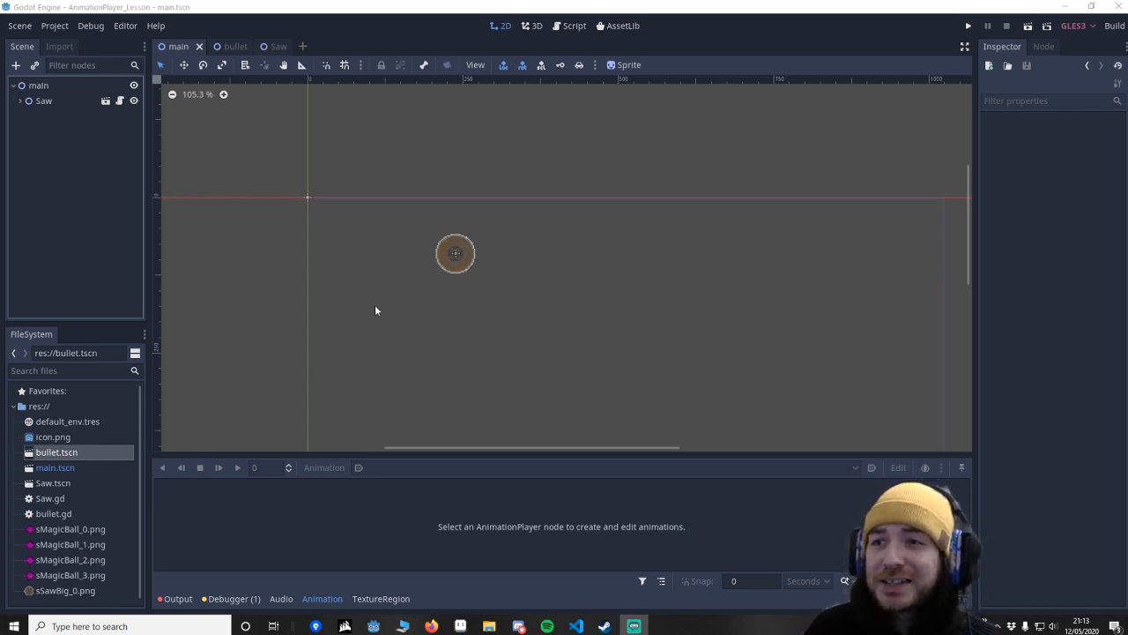
{"action": "mouse_move", "coordinate": [526, 221]}
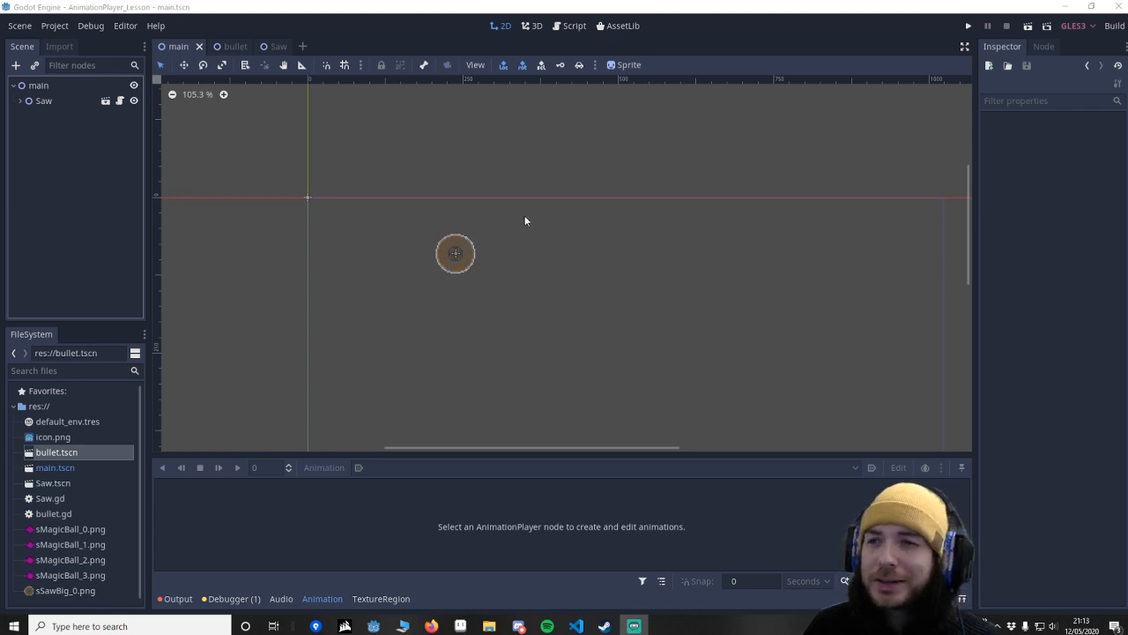
{"action": "mouse_move", "coordinate": [489, 257]}
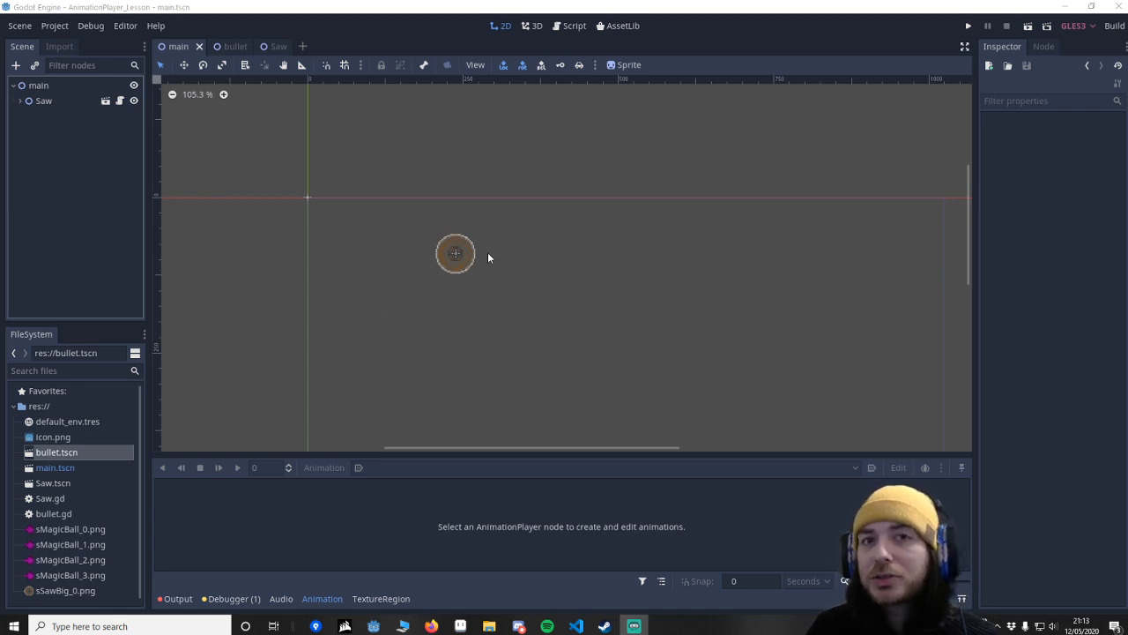
{"action": "mouse_move", "coordinate": [527, 281]}
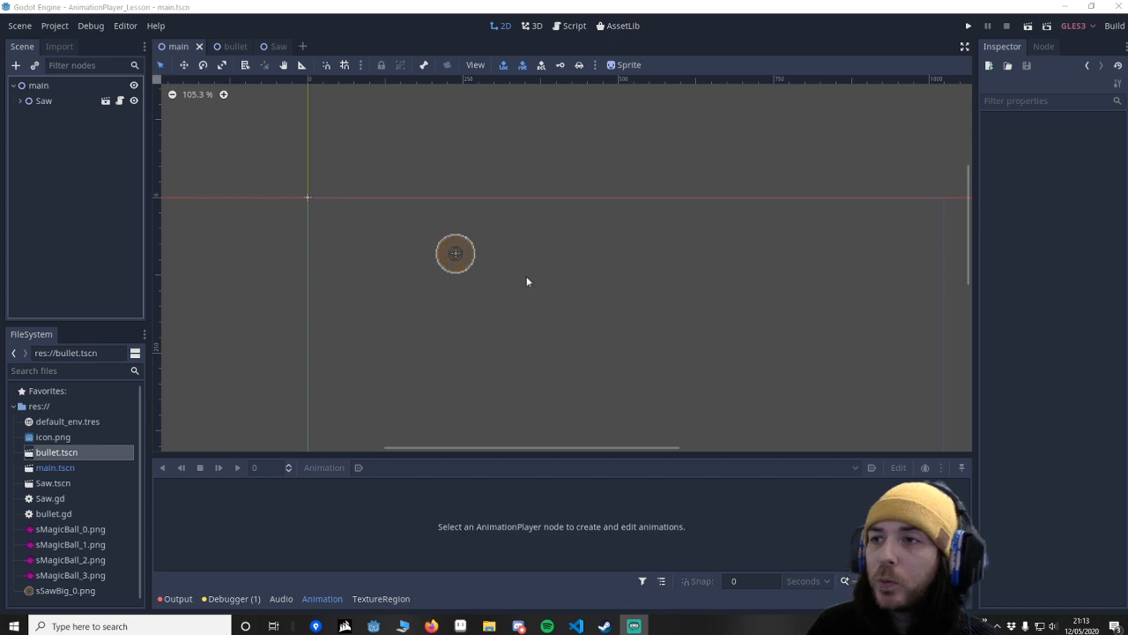
Expand the Saw instance, view Saw.tscn, then open the bullet scene.
{"action": "left_click", "coordinate": [54, 115]}
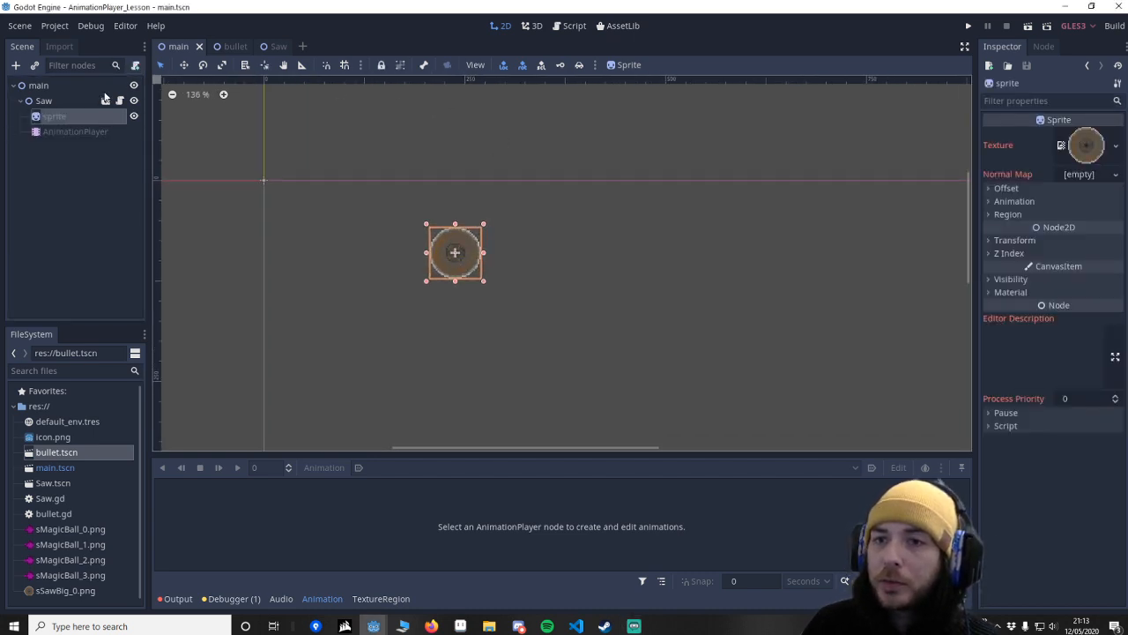
{"action": "left_click", "coordinate": [266, 46]}
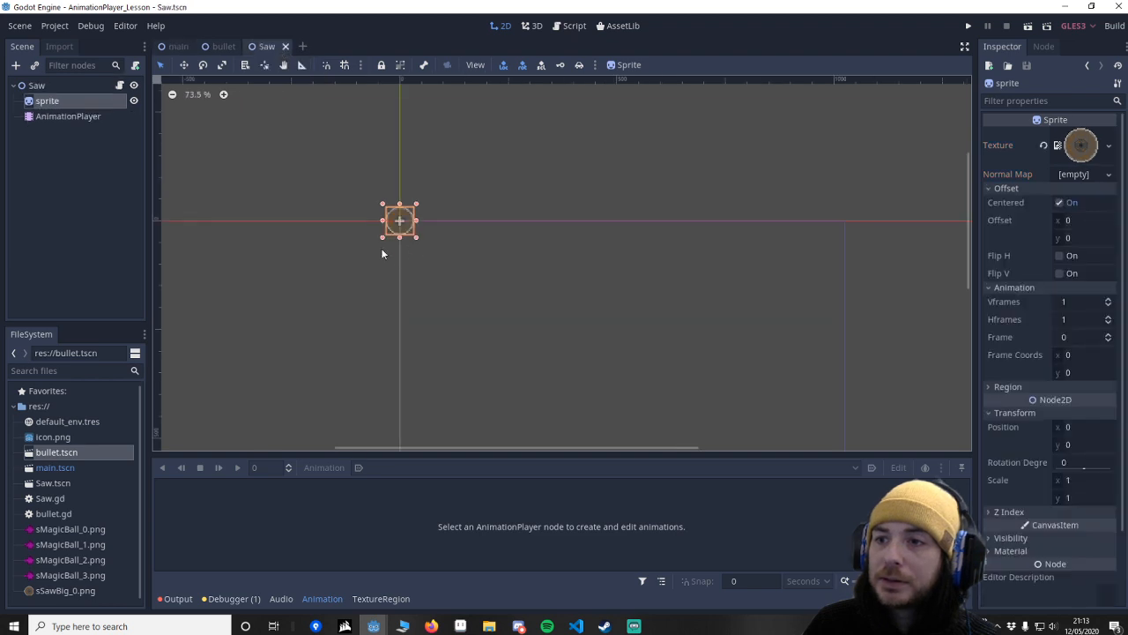
{"action": "left_click", "coordinate": [223, 46]}
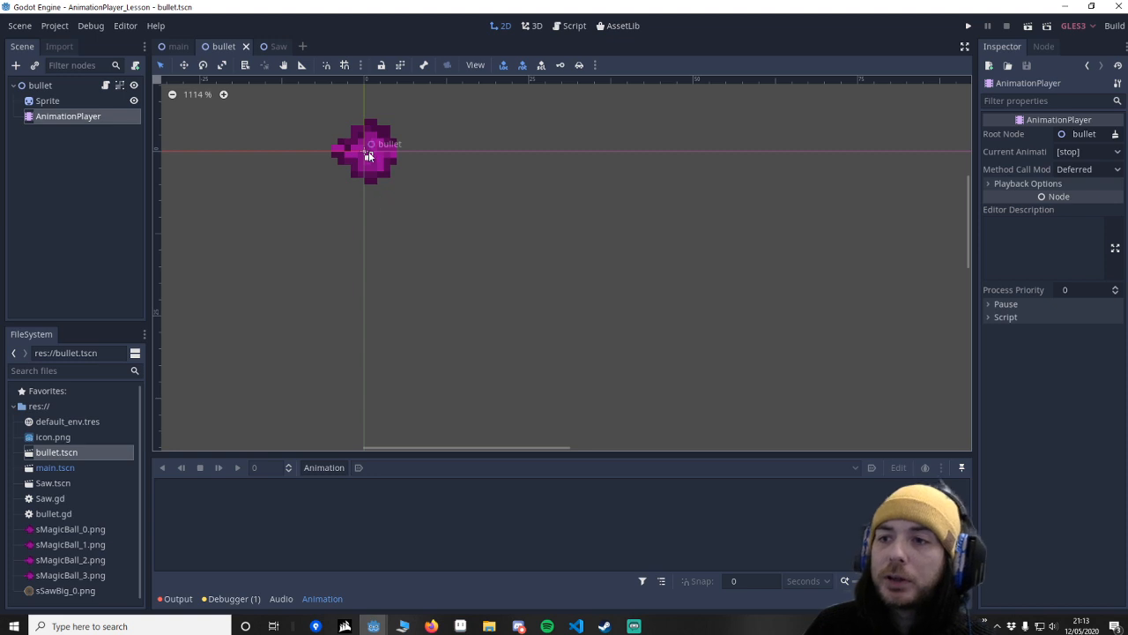
Add a new animation named 'bullet_ani' to the bullet's AnimationPlayer.
{"action": "left_click", "coordinate": [39, 84]}
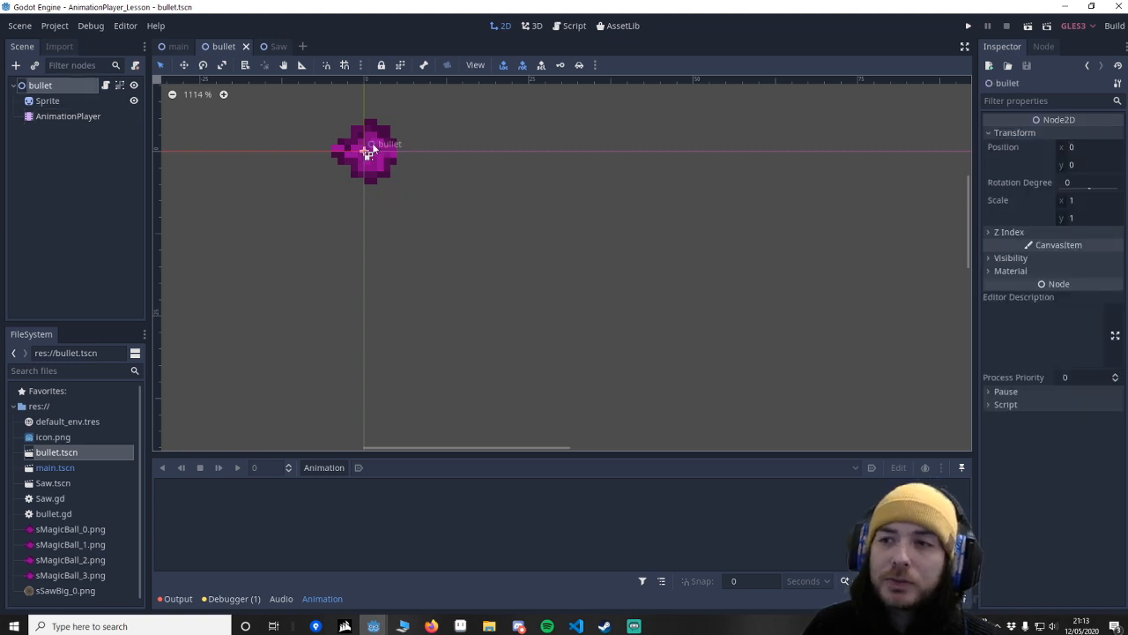
{"action": "mouse_move", "coordinate": [391, 156]}
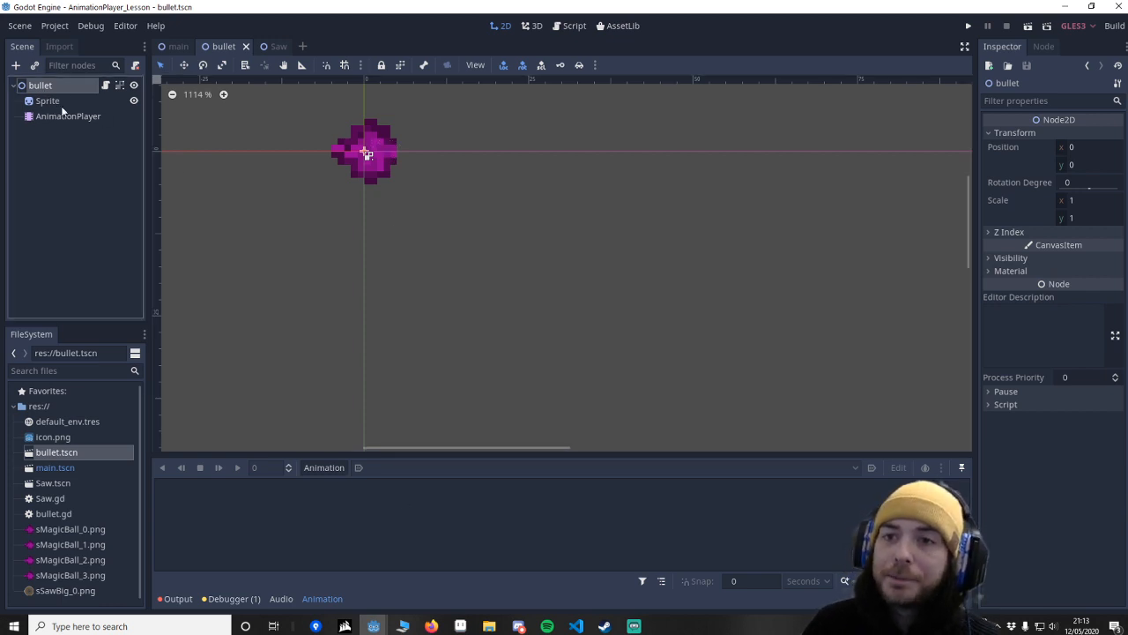
{"action": "left_click", "coordinate": [68, 115]}
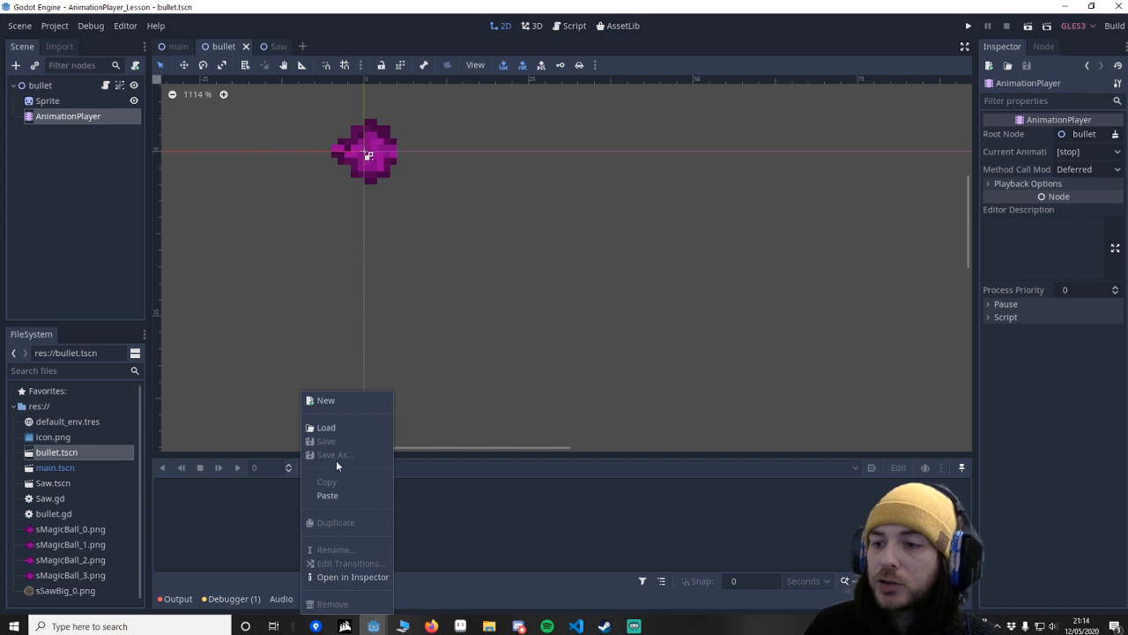
{"action": "left_click", "coordinate": [325, 400]}
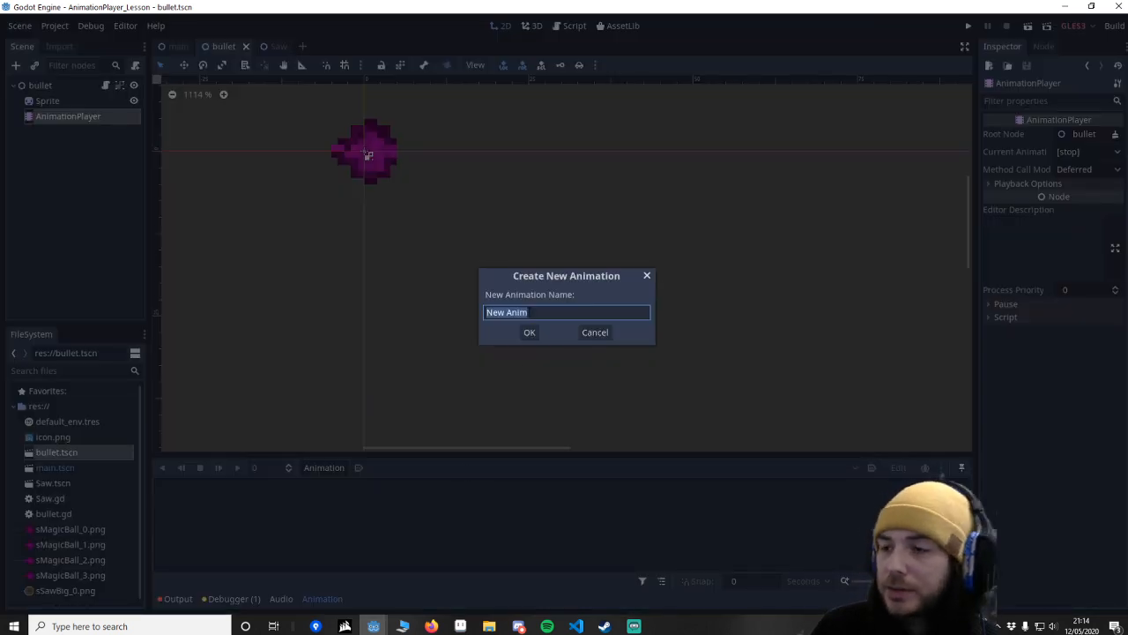
{"action": "type", "text": "bullet_ani"}
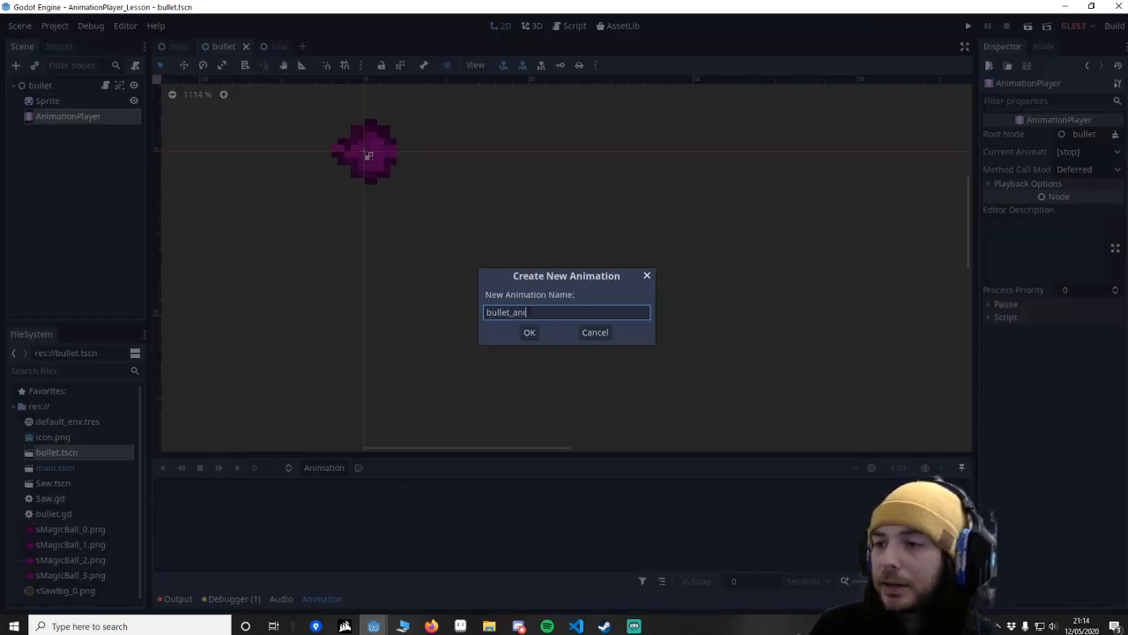
{"action": "left_click", "coordinate": [529, 332]}
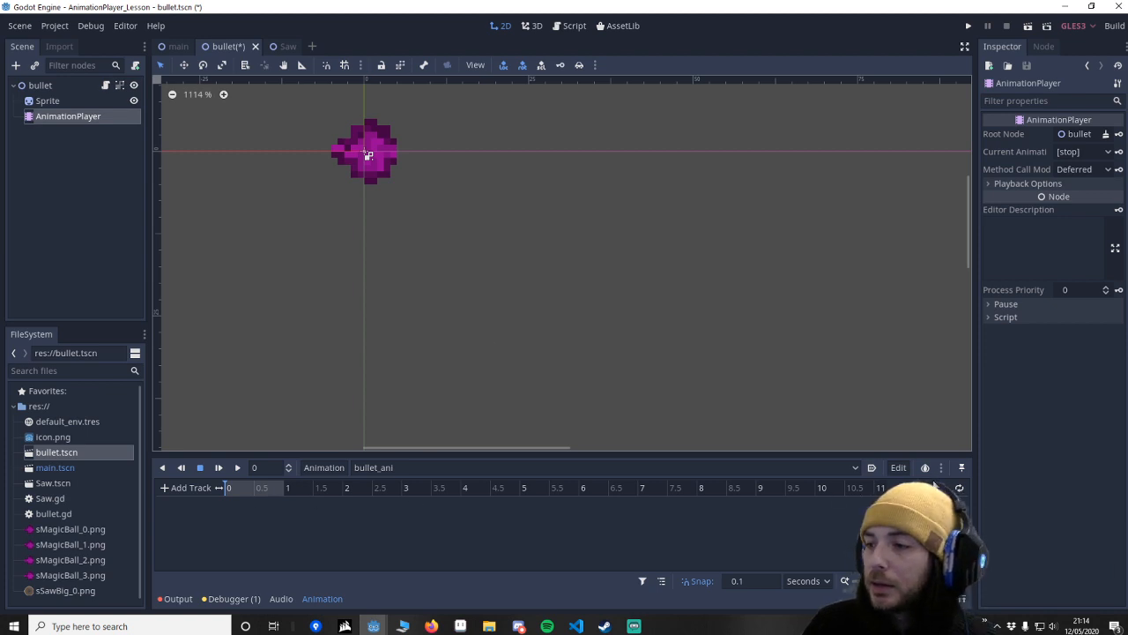
{"action": "mouse_move", "coordinate": [582, 484]}
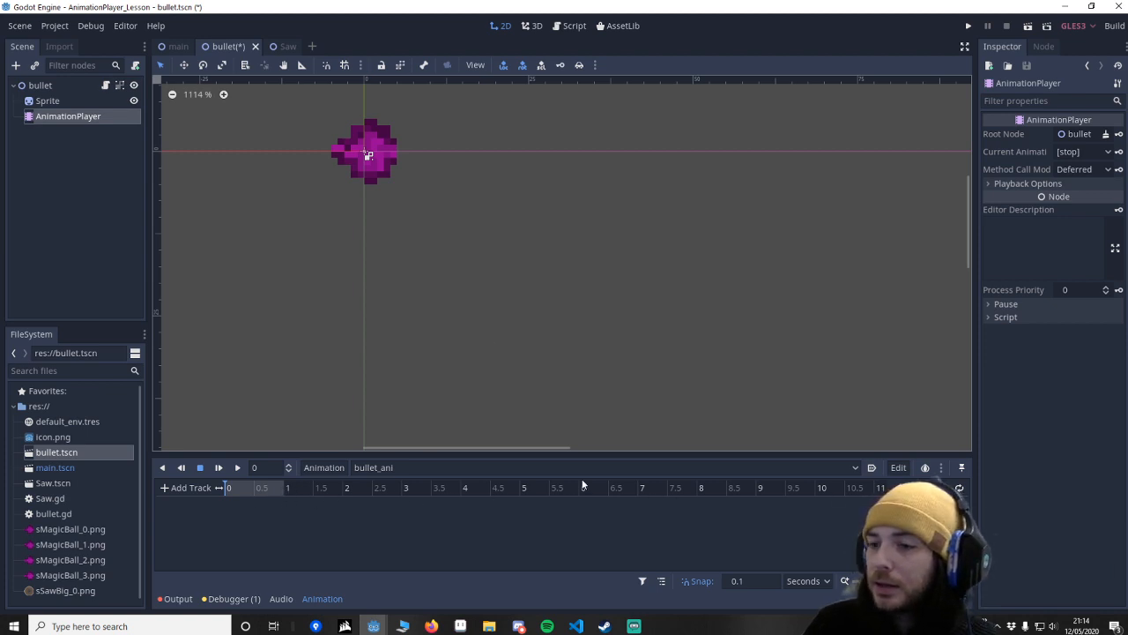
{"action": "mouse_move", "coordinate": [872, 467]}
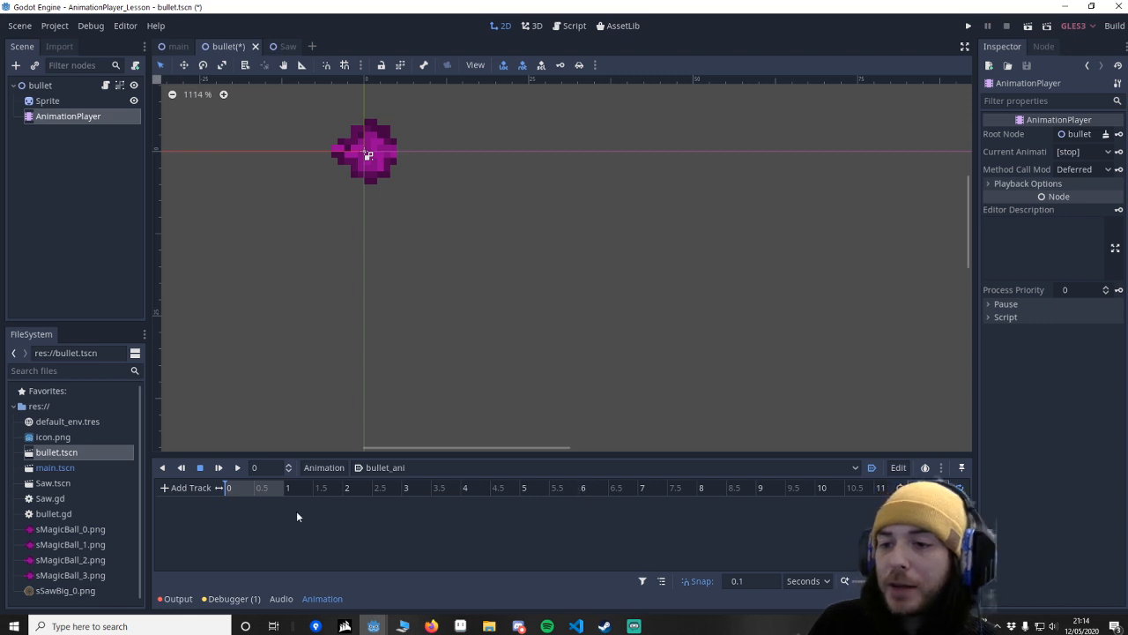
{"action": "mouse_move", "coordinate": [164, 529]}
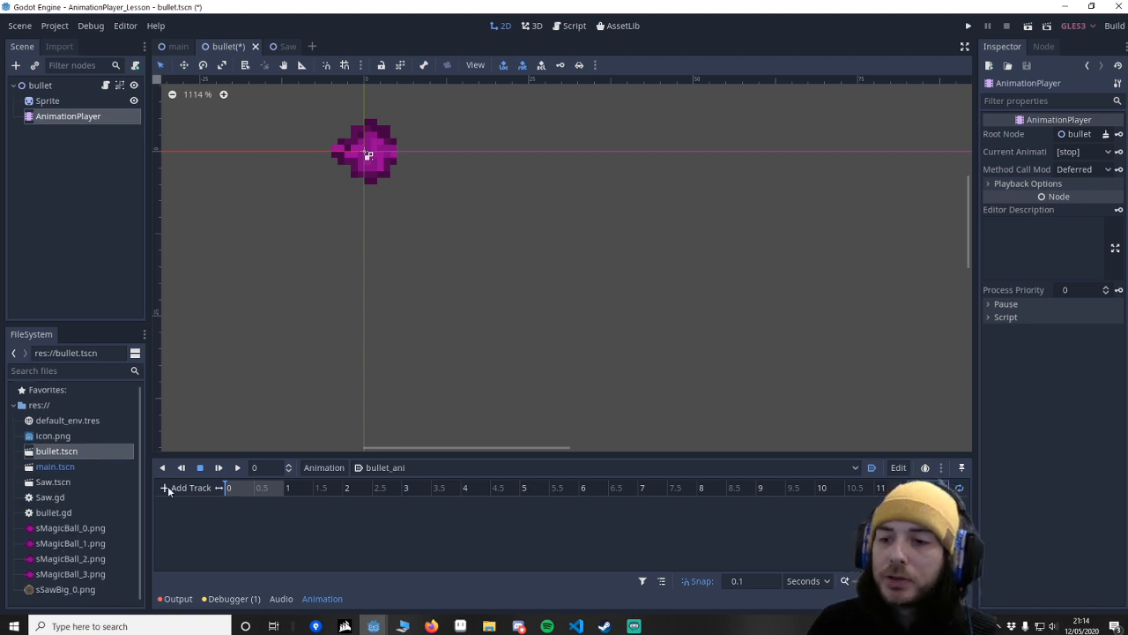
Add a property track for the Sprite's texture to bullet_ani.
{"action": "left_click", "coordinate": [186, 487]}
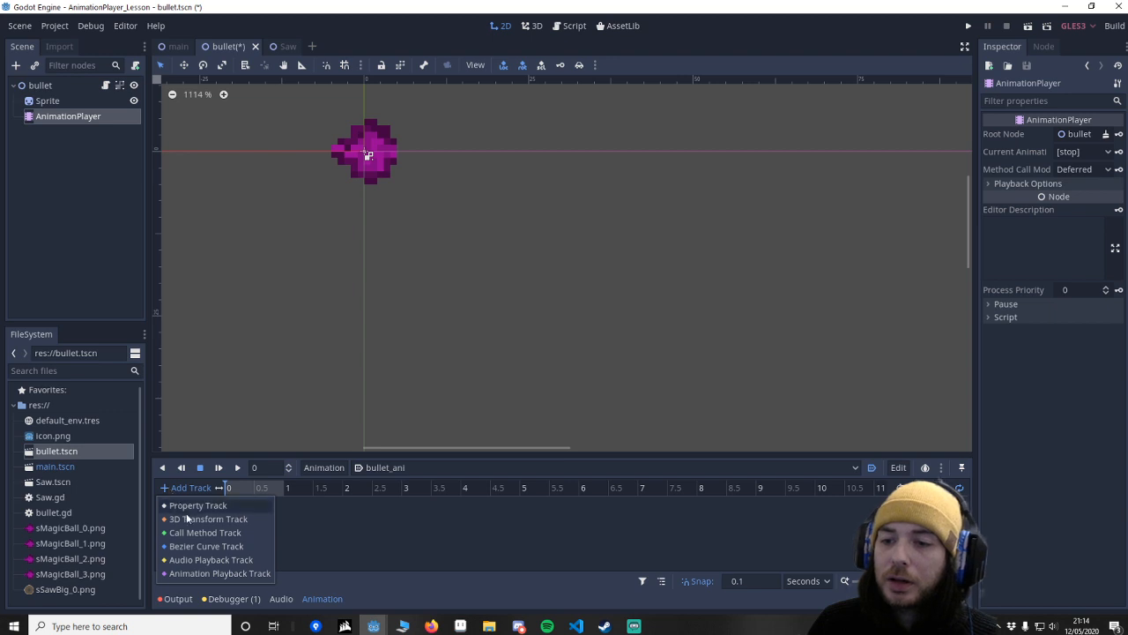
{"action": "left_click", "coordinate": [198, 505]}
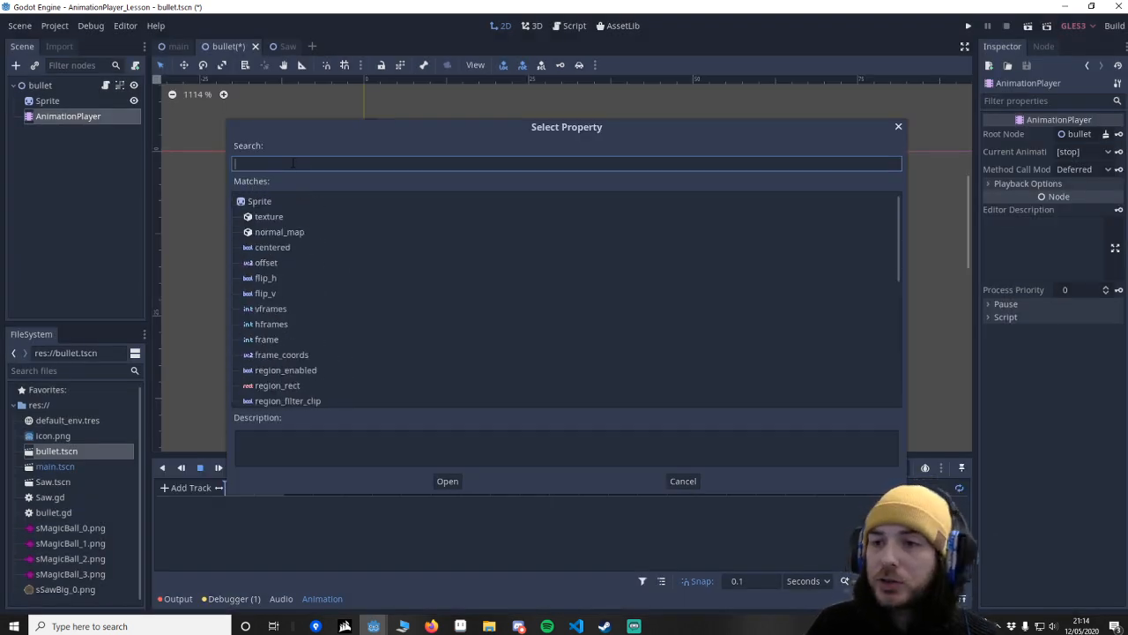
{"action": "type", "text": "textu"}
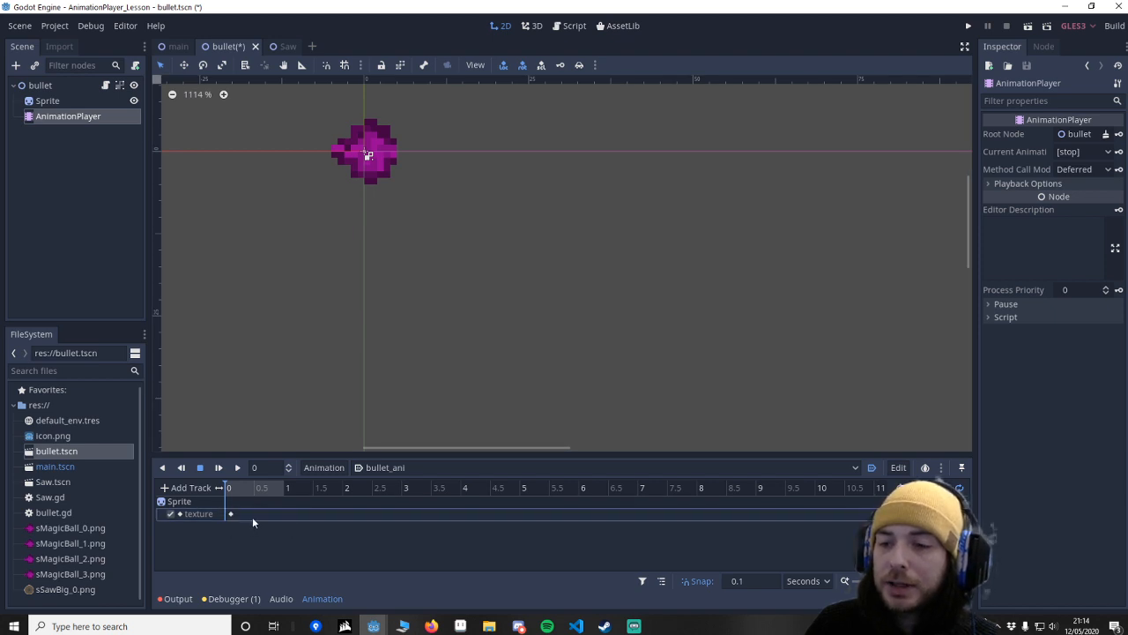
Key four sMagicBall frames on the texture track, 0.1 seconds apart.
{"action": "left_click", "coordinate": [231, 514]}
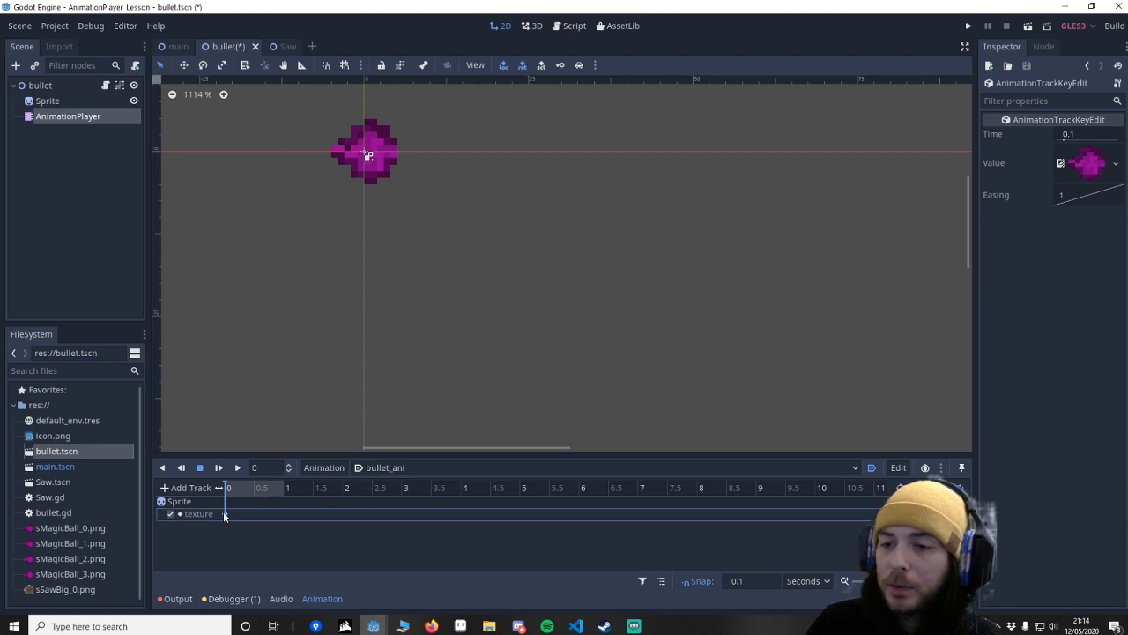
{"action": "right_click", "coordinate": [225, 514]}
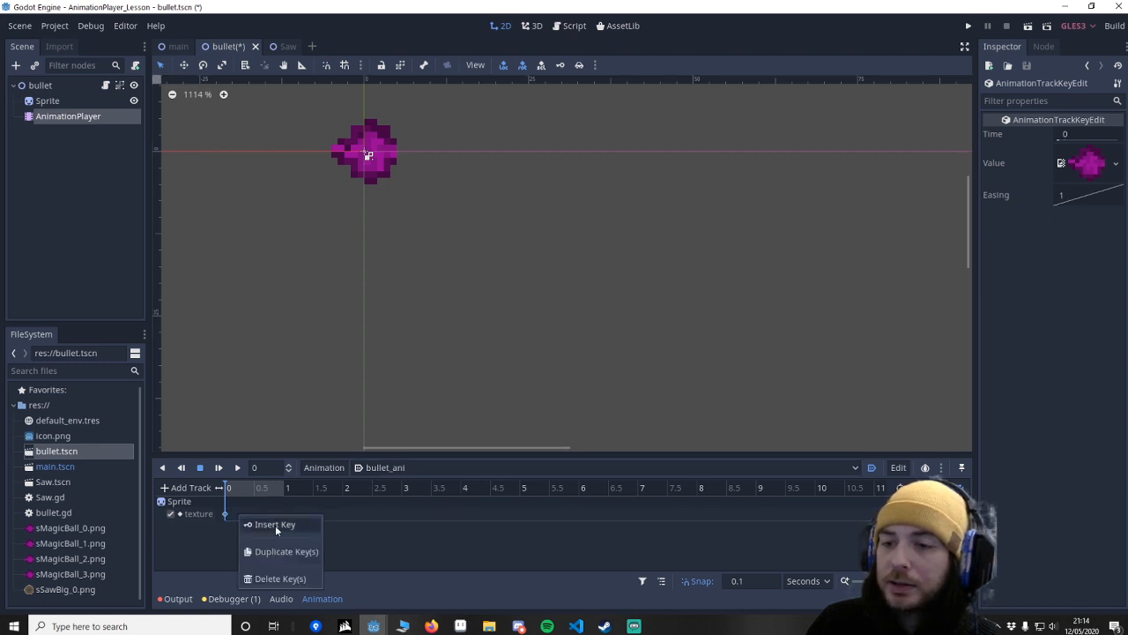
{"action": "left_click", "coordinate": [275, 524]}
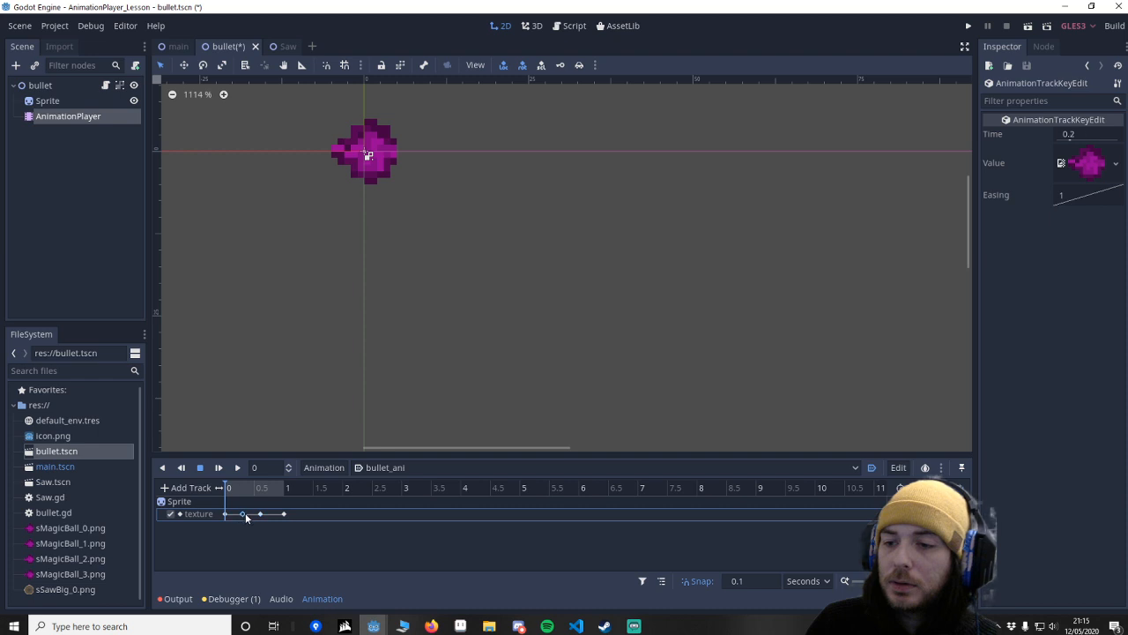
{"action": "left_click", "coordinate": [225, 514]}
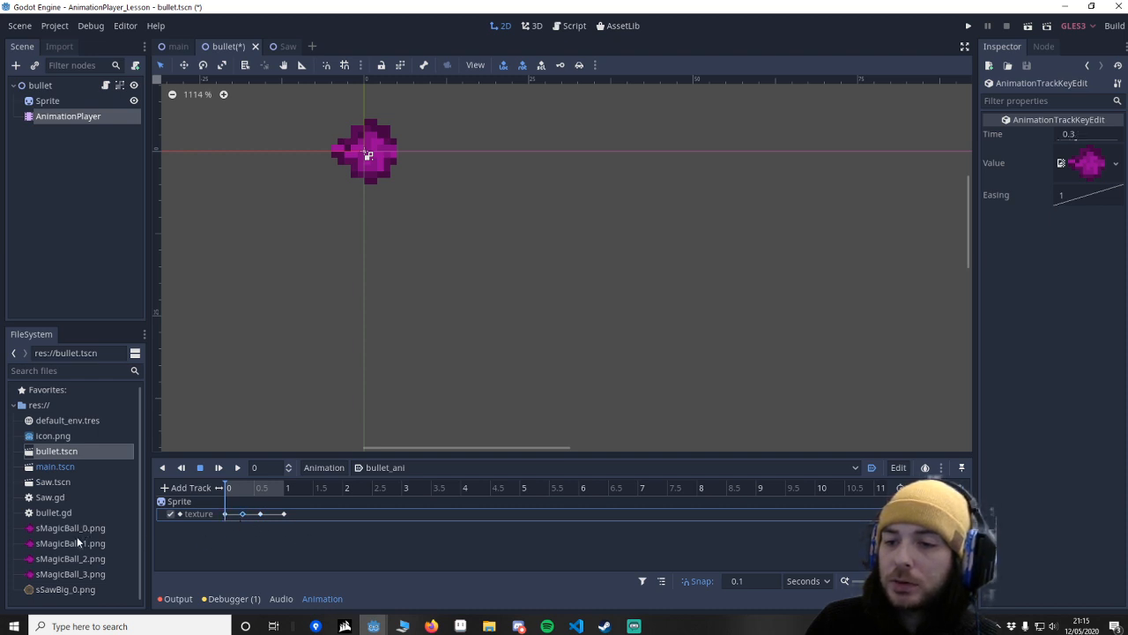
{"action": "left_click", "coordinate": [70, 542]}
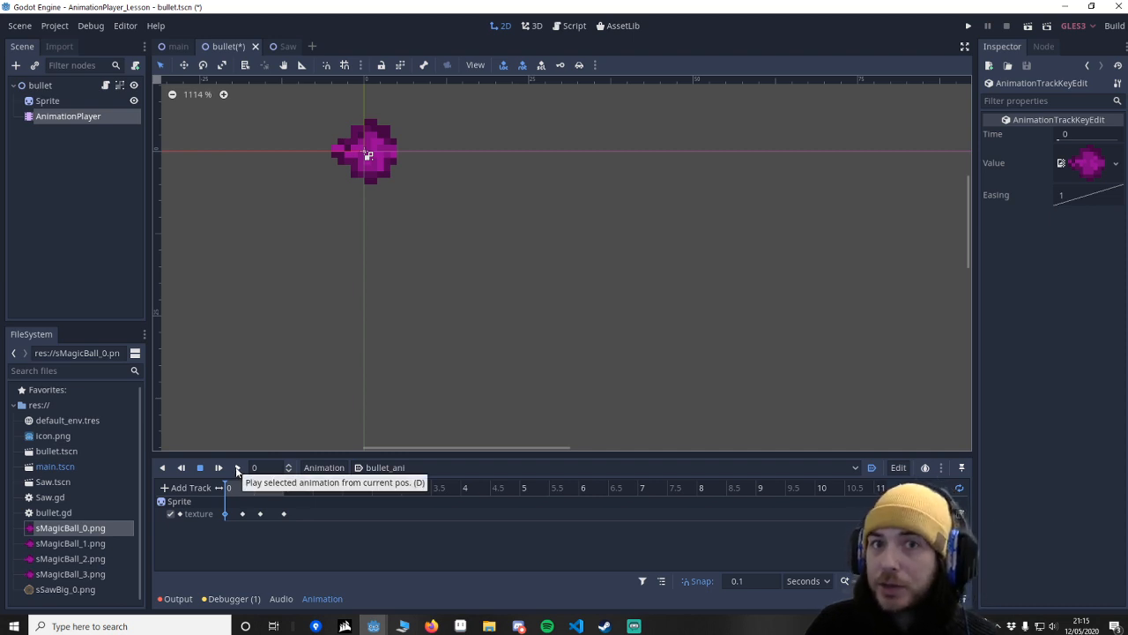
Play bullet_ani from the current position, then stop the preview.
{"action": "left_click", "coordinate": [237, 467]}
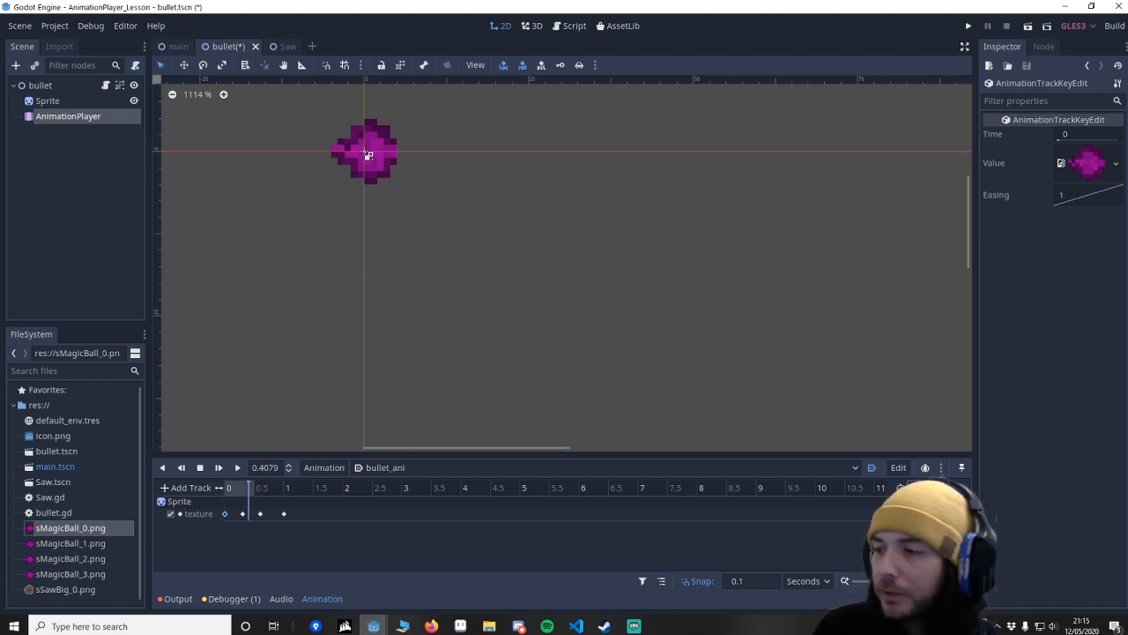
{"action": "left_click", "coordinate": [236, 513]}
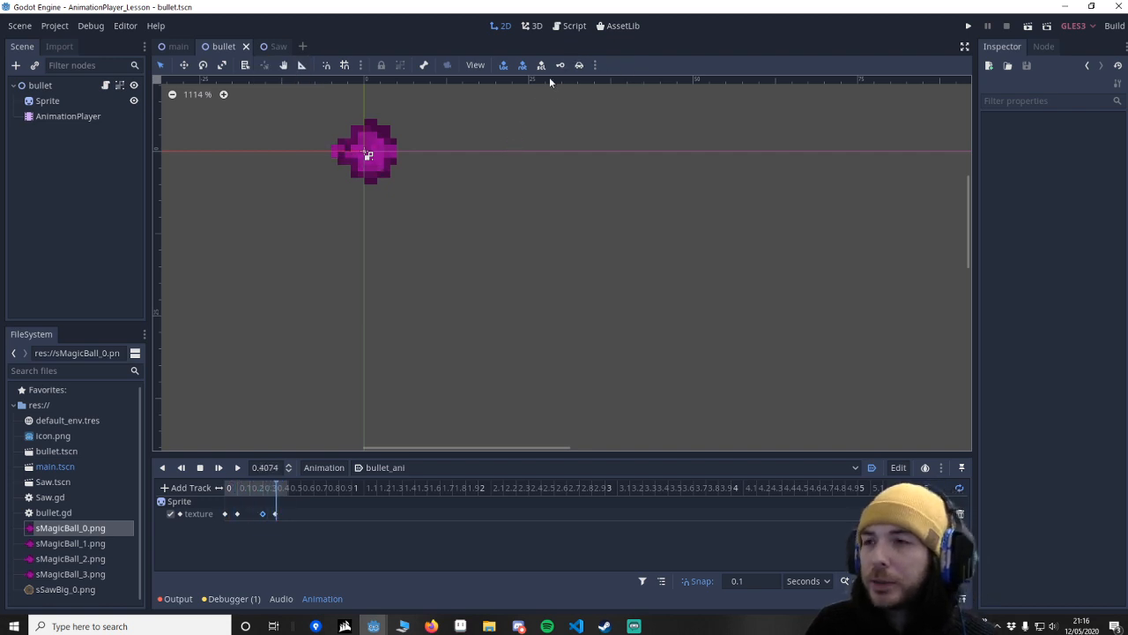
Complete shoot(angle) in Saw.gd to spawn bullets at the sprite's global position.
{"action": "left_click", "coordinate": [573, 26]}
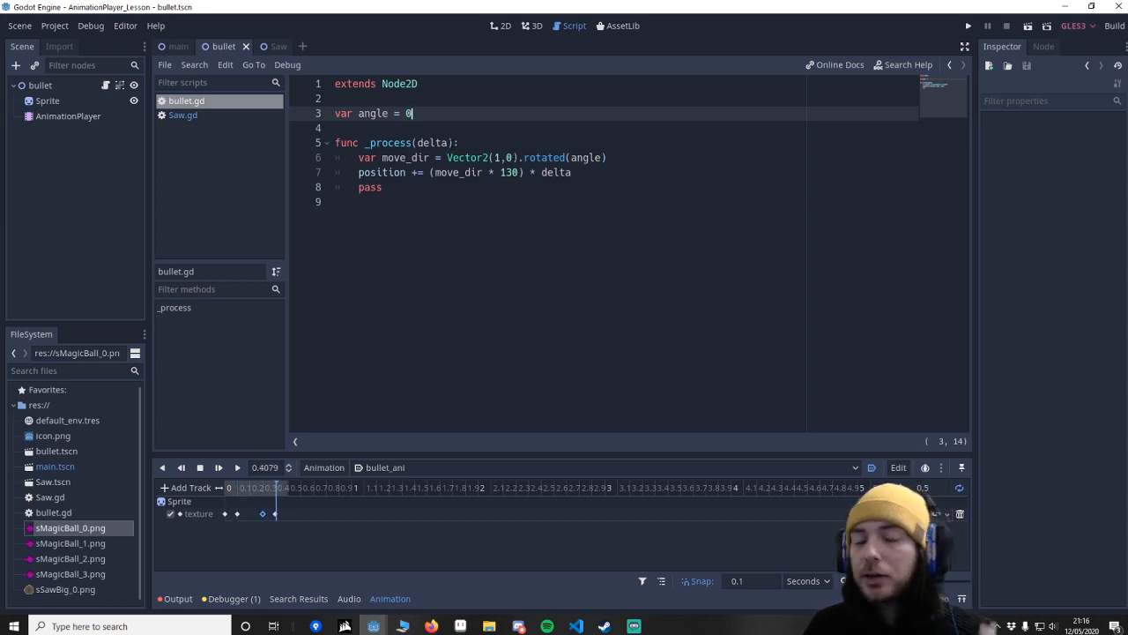
{"action": "left_click", "coordinate": [183, 115]}
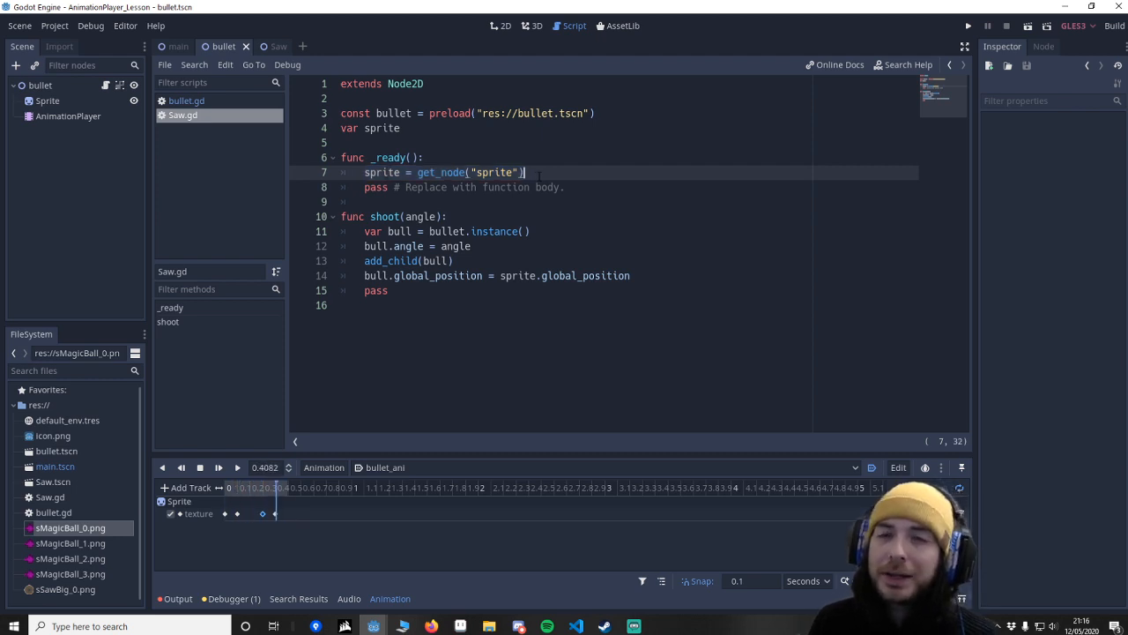
{"action": "left_click", "coordinate": [342, 216]}
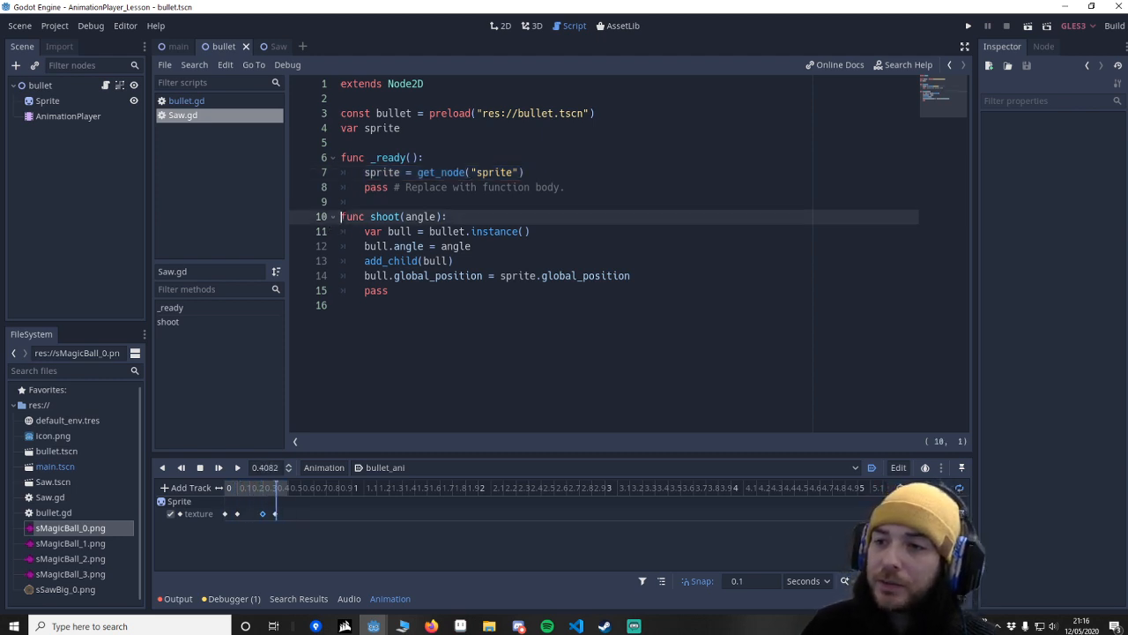
{"action": "double_click", "coordinate": [420, 216]}
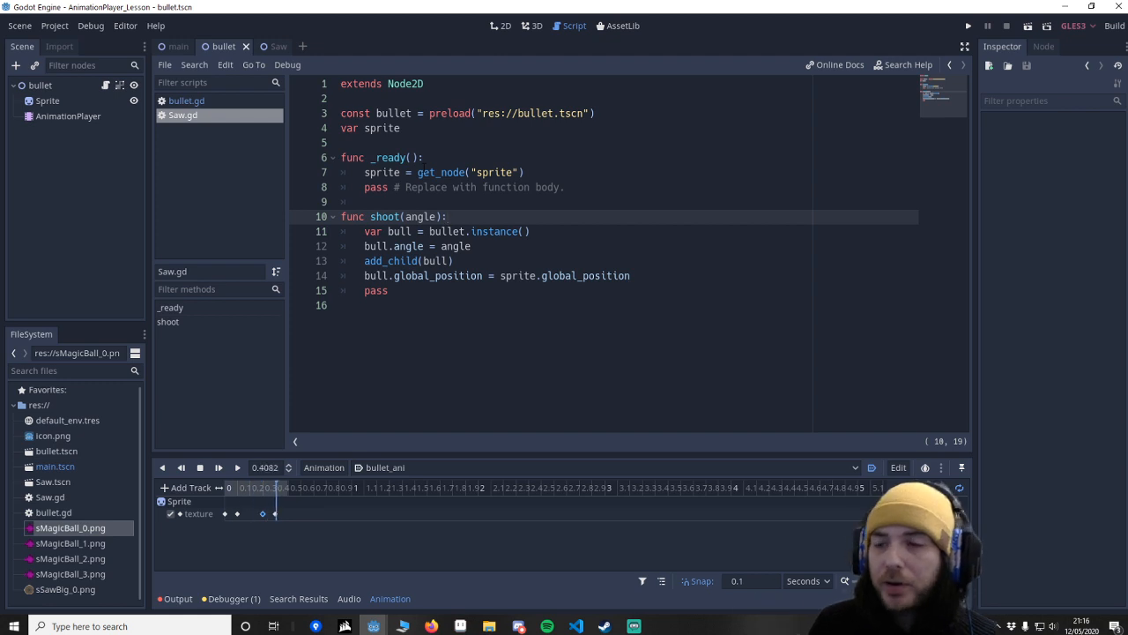
{"action": "mouse_move", "coordinate": [417, 522]}
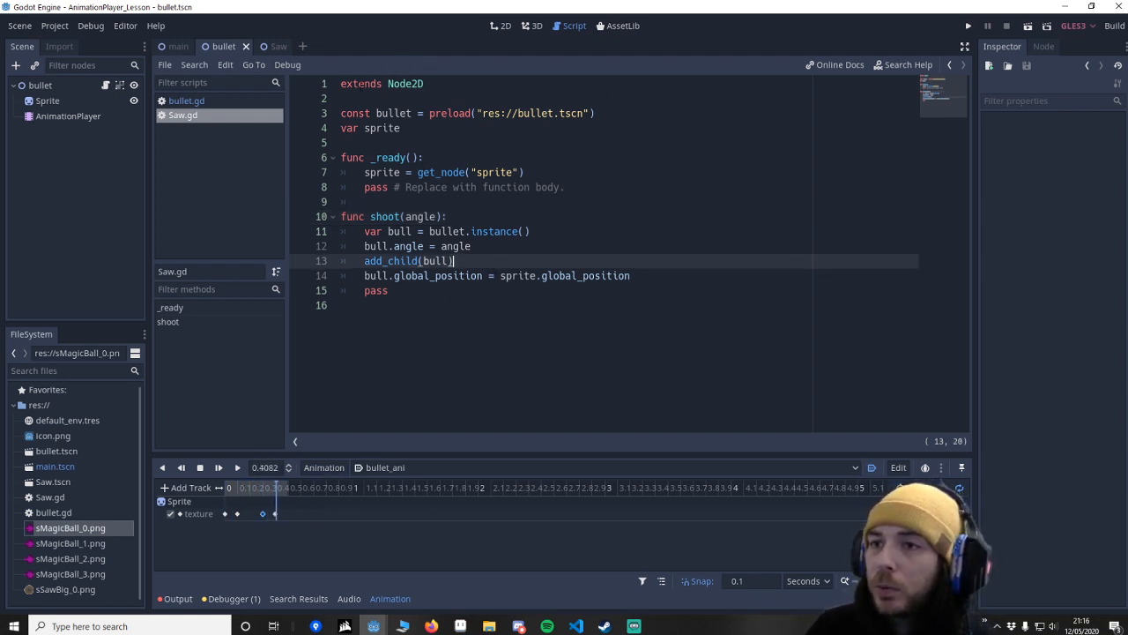
{"action": "left_click", "coordinate": [267, 46]}
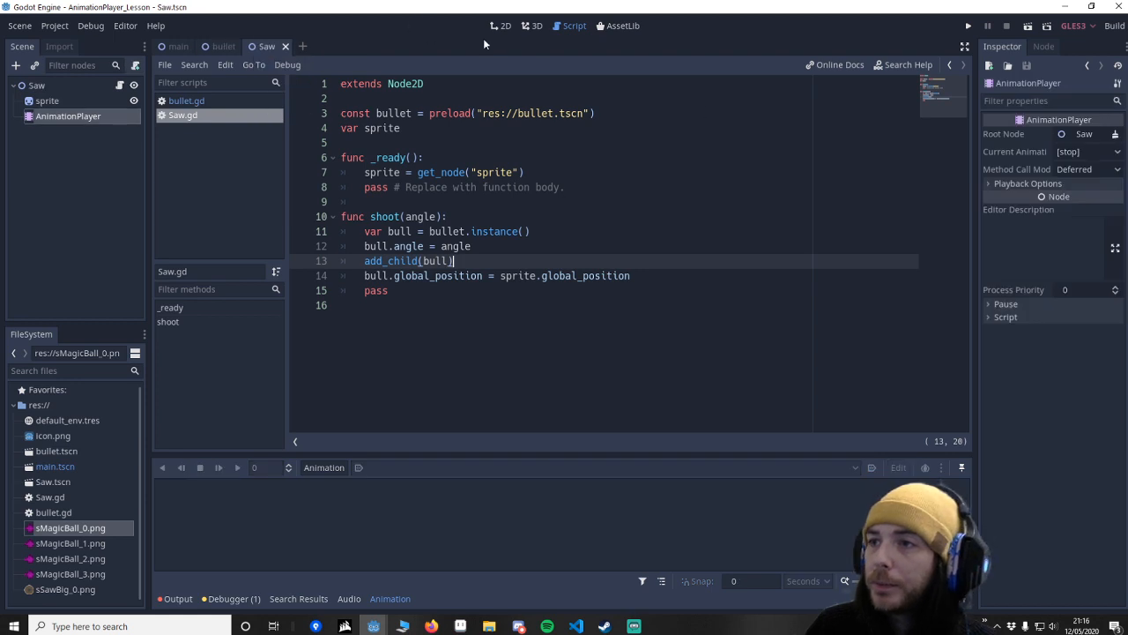
In the 2D view, create the 'saw_ani' animation and start a Call Method track.
{"action": "left_click", "coordinate": [505, 26]}
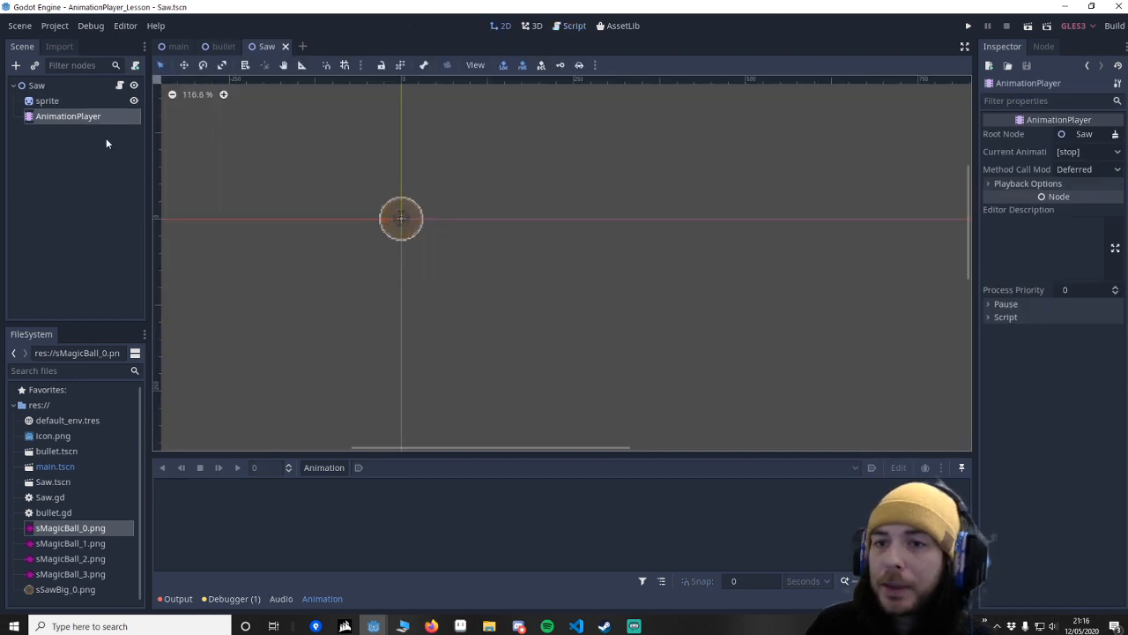
{"action": "right_click", "coordinate": [68, 115]}
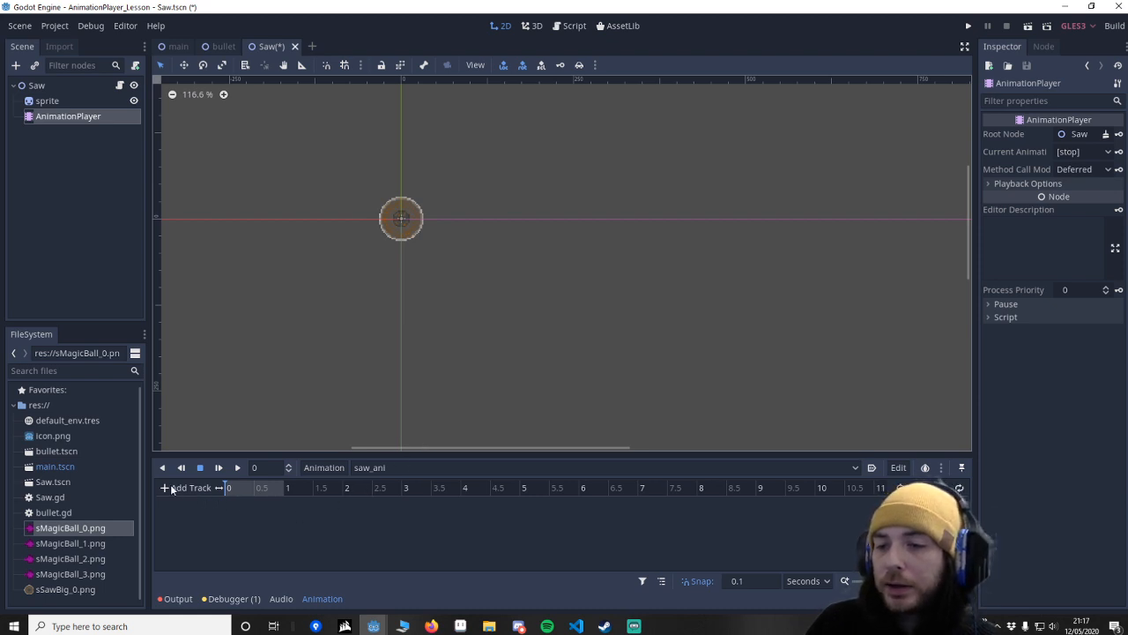
{"action": "left_click", "coordinate": [186, 488]}
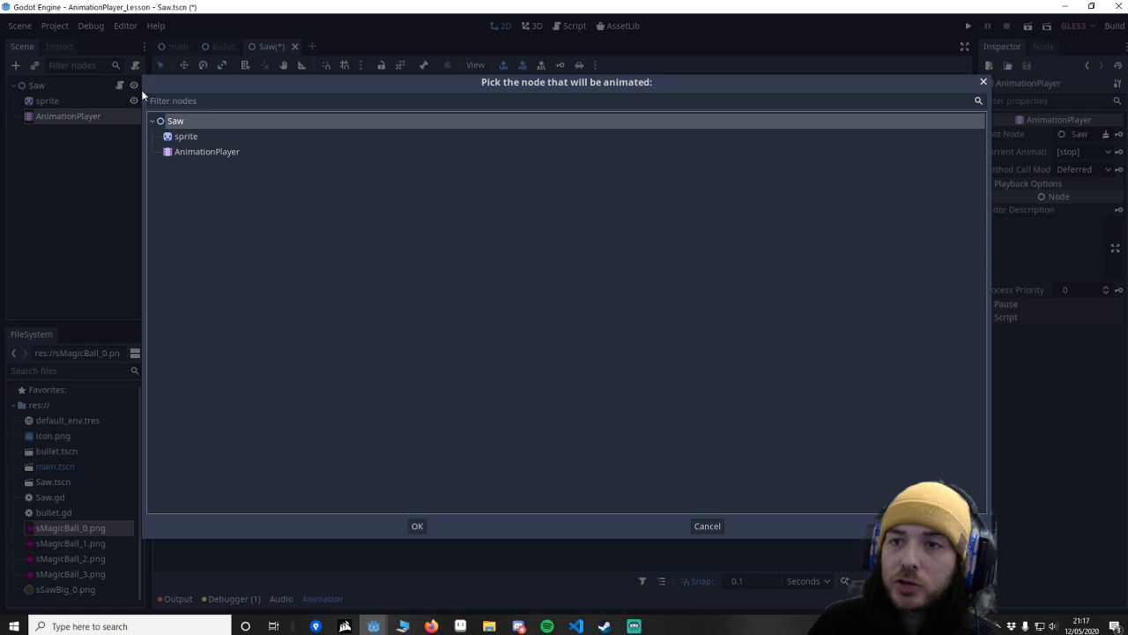
{"action": "mouse_move", "coordinate": [417, 525]}
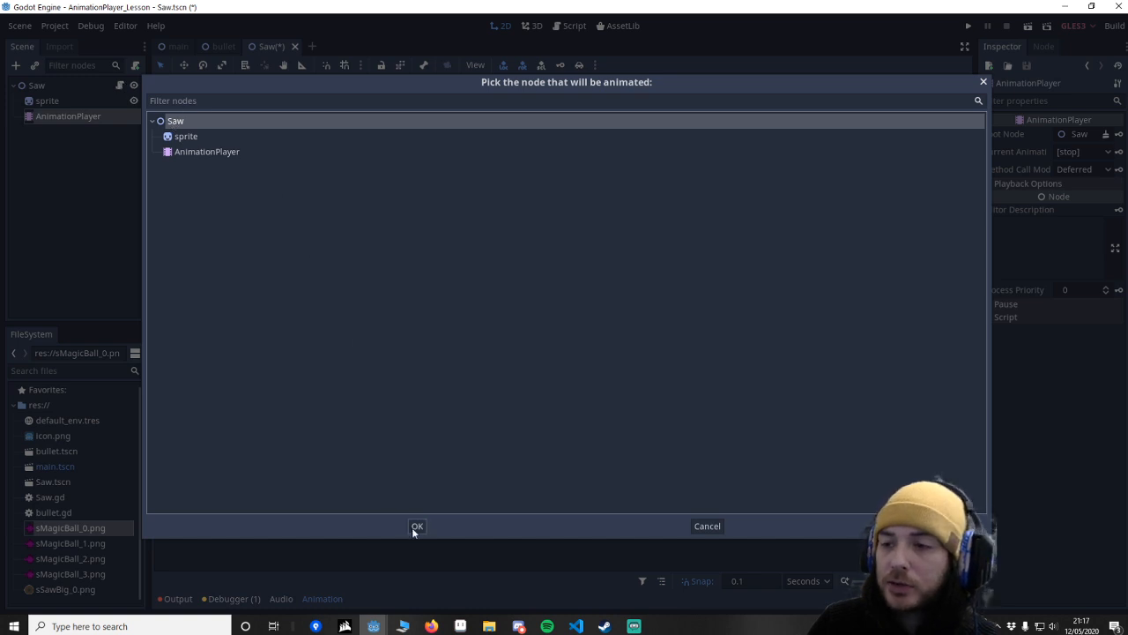
Give saw_ani a function-call track on Saw with a 'shoot' key.
{"action": "left_click", "coordinate": [417, 526]}
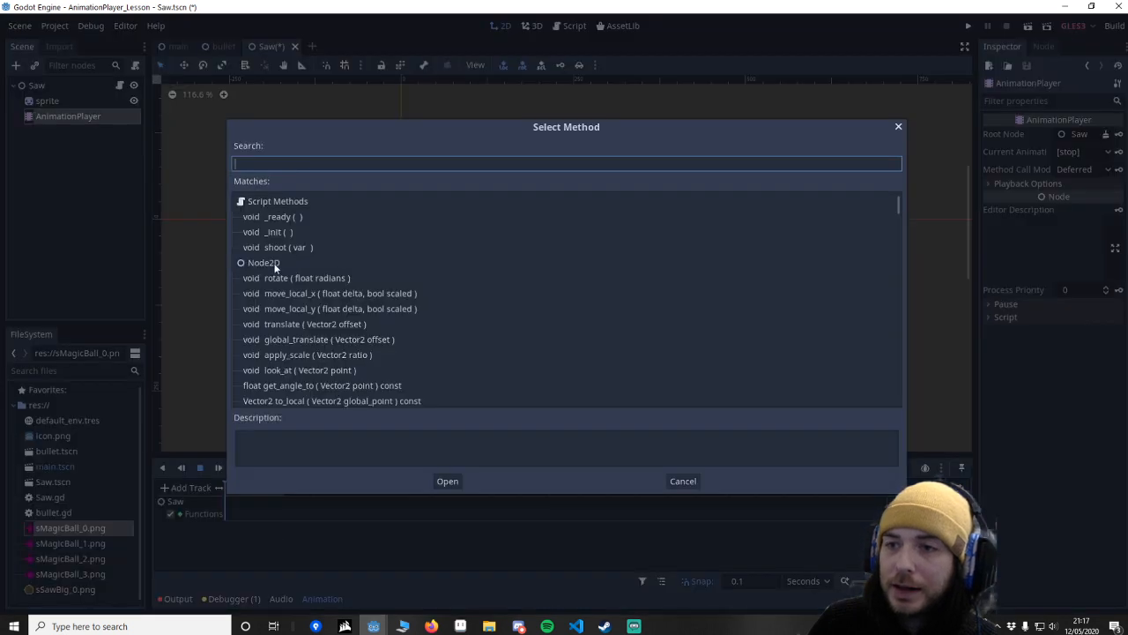
{"action": "scroll", "scroll_direction": "down", "scroll_amount": 3}
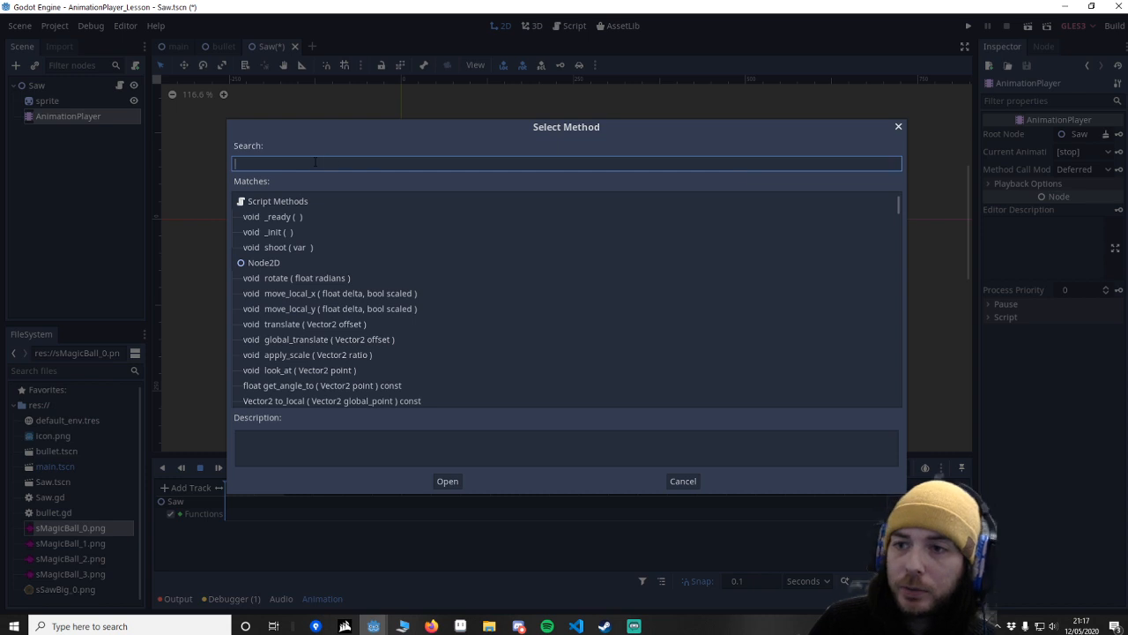
{"action": "type", "text": "shoot"}
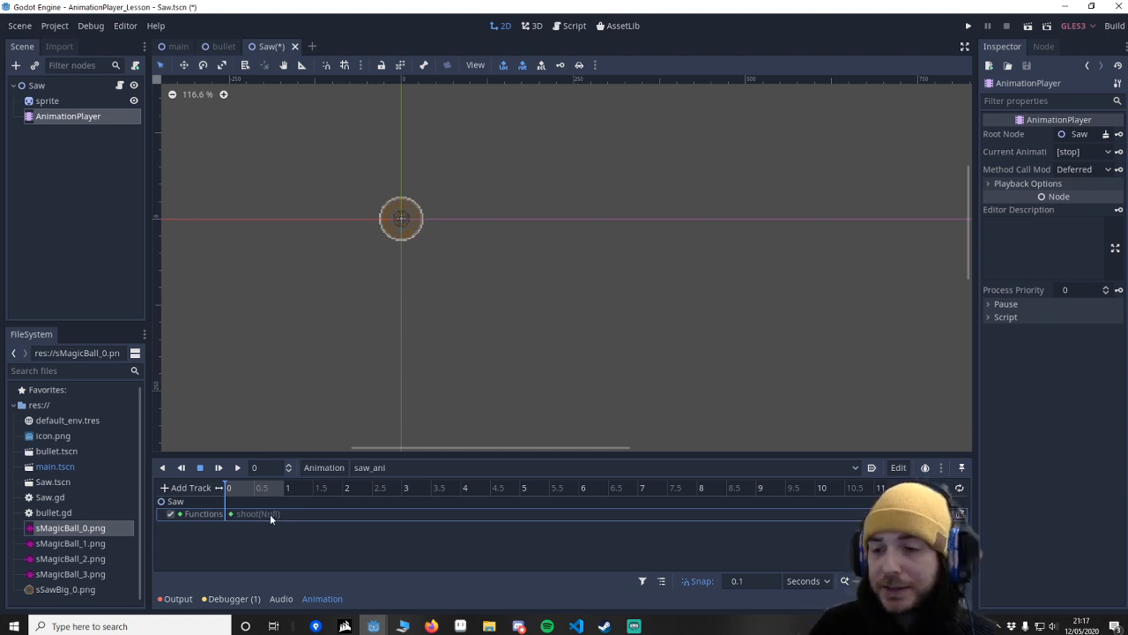
Give the shoot key an int argument with value 90.
{"action": "left_click", "coordinate": [231, 514]}
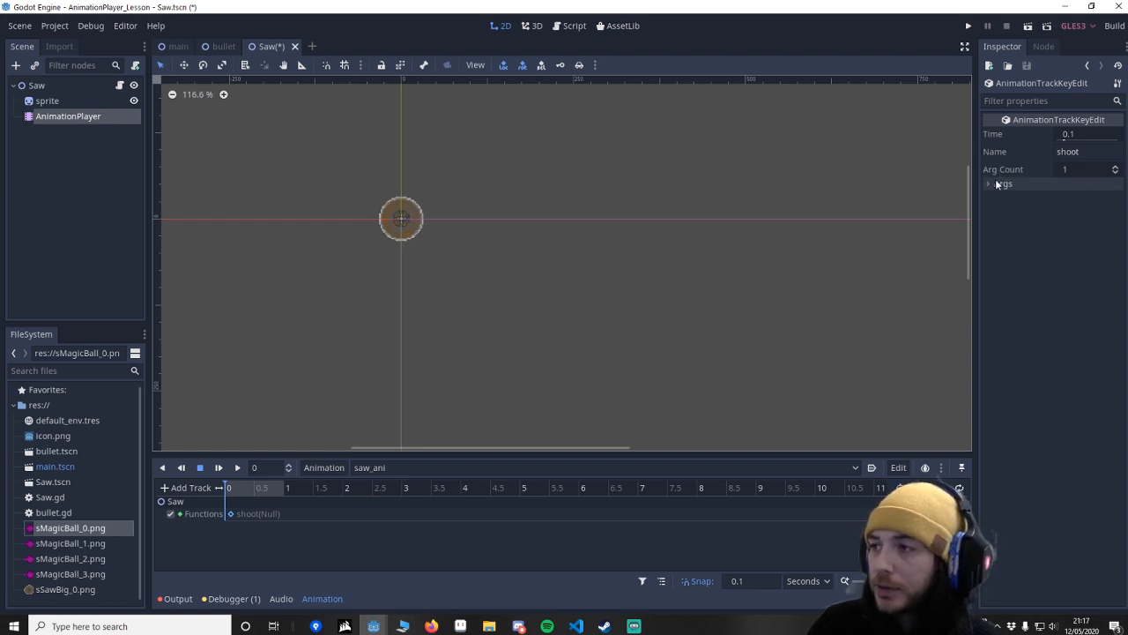
{"action": "left_click", "coordinate": [989, 183]}
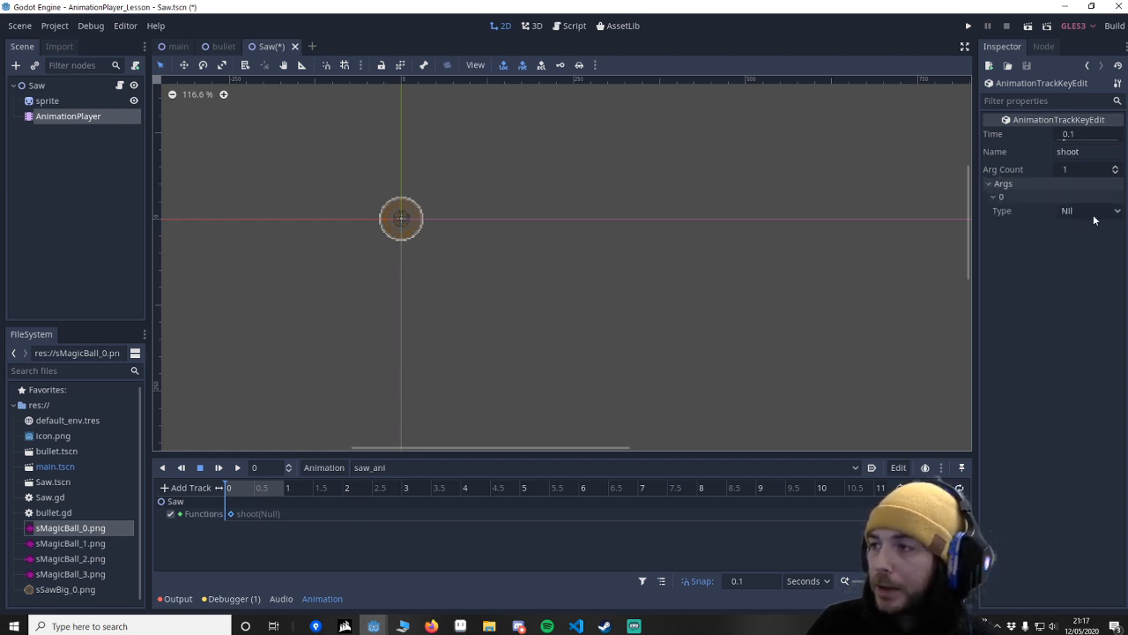
{"action": "left_click", "coordinate": [1092, 209]}
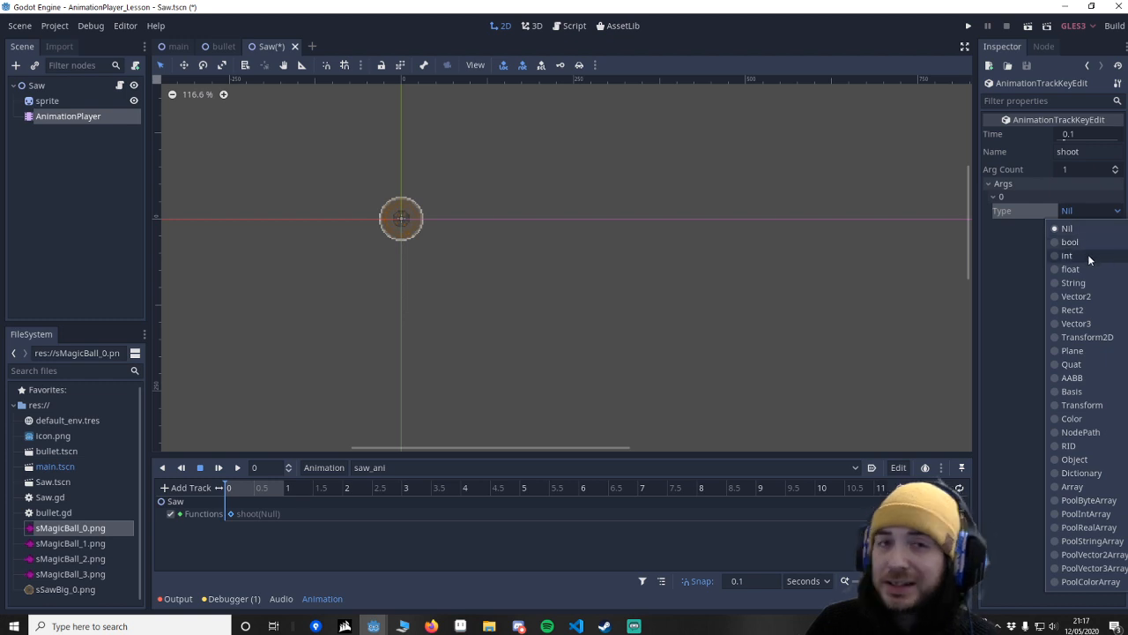
{"action": "left_click", "coordinate": [1068, 255]}
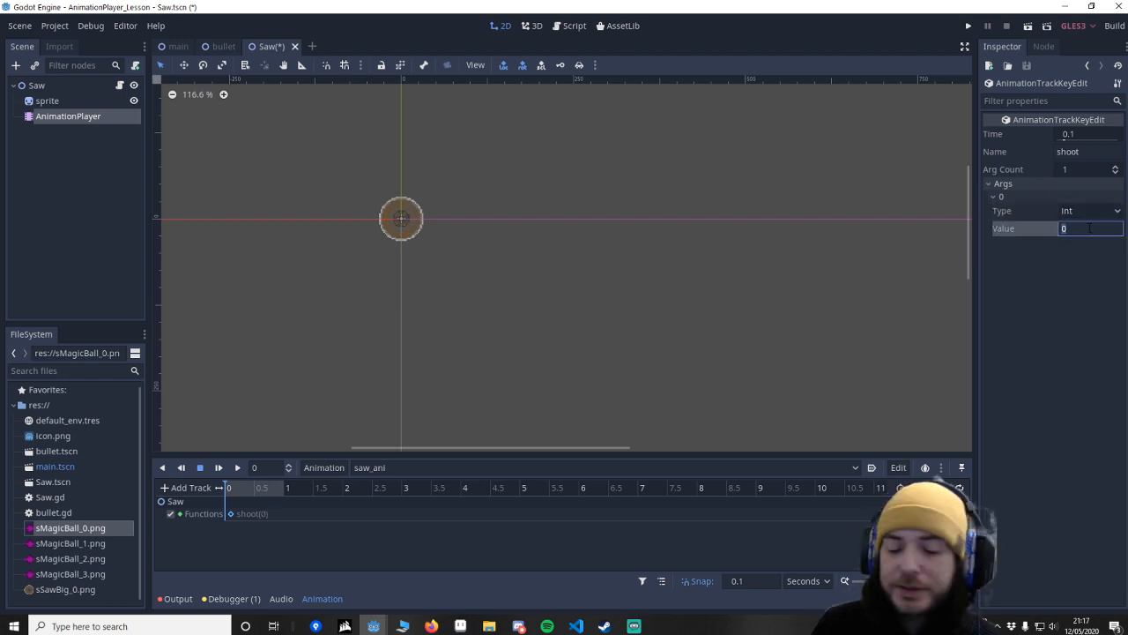
{"action": "type", "text": "90"}
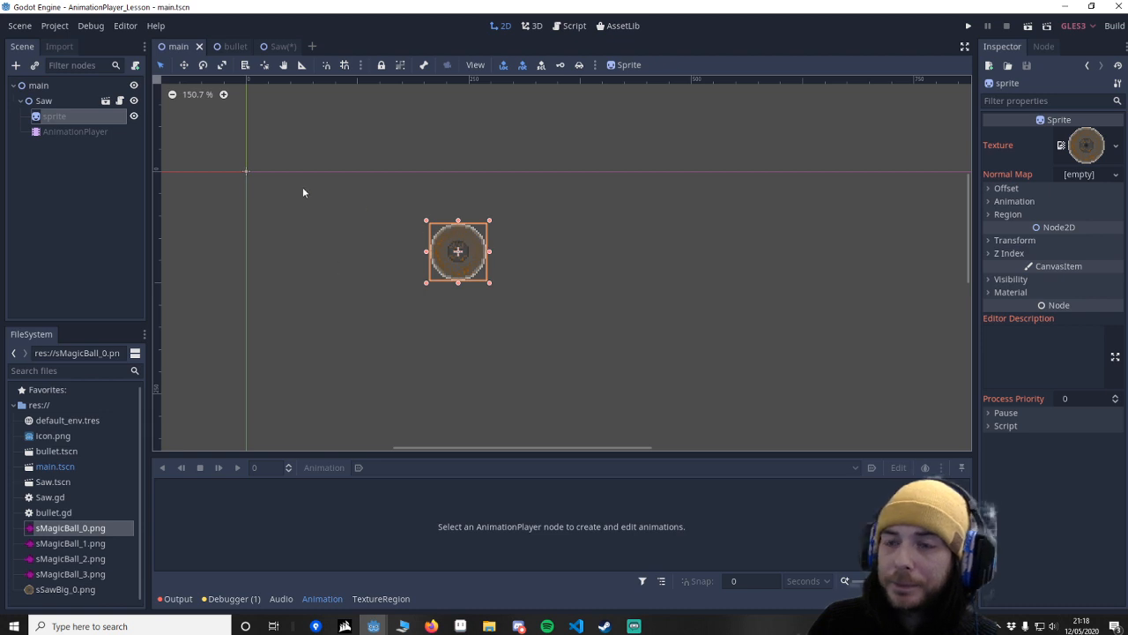
{"action": "left_click", "coordinate": [267, 46]}
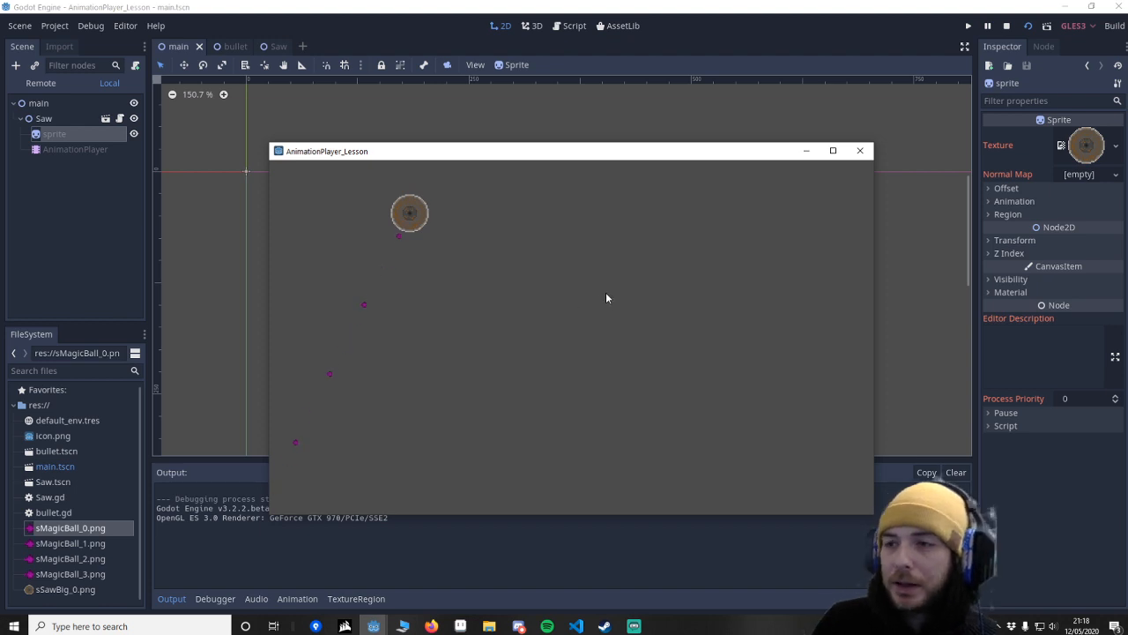
{"action": "mouse_move", "coordinate": [505, 312]}
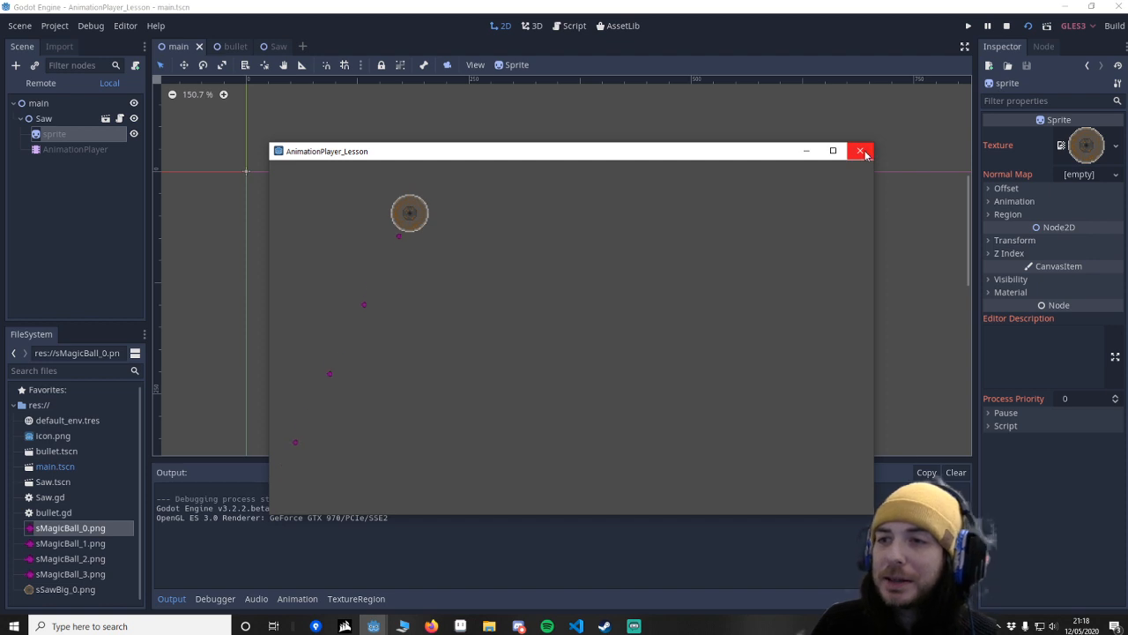
{"action": "mouse_move", "coordinate": [861, 150]}
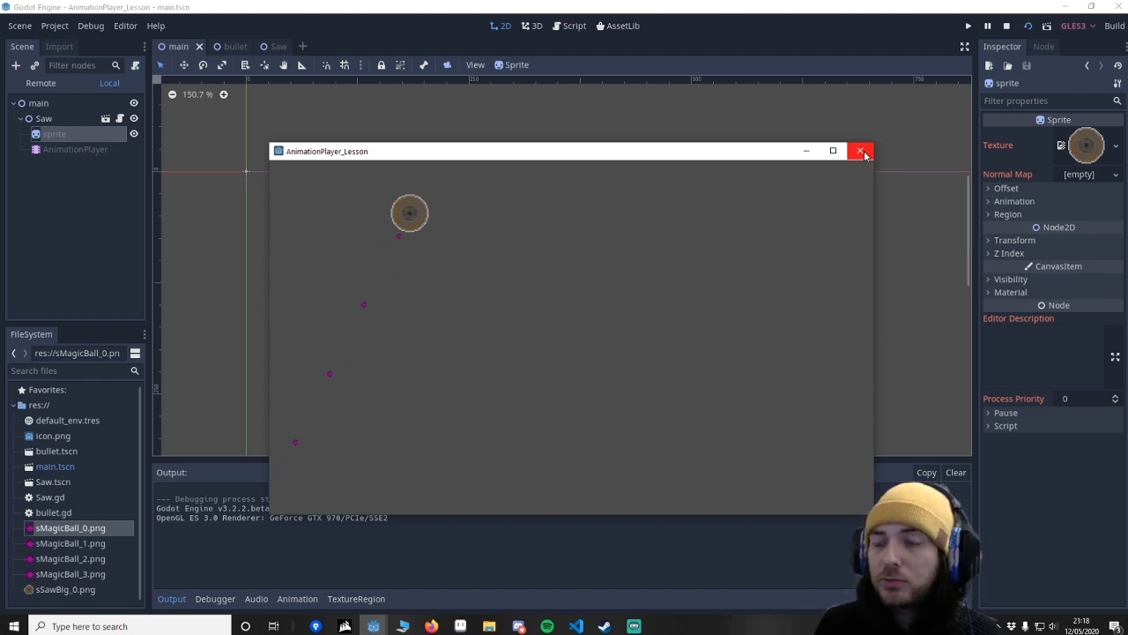
{"action": "left_click", "coordinate": [861, 151]}
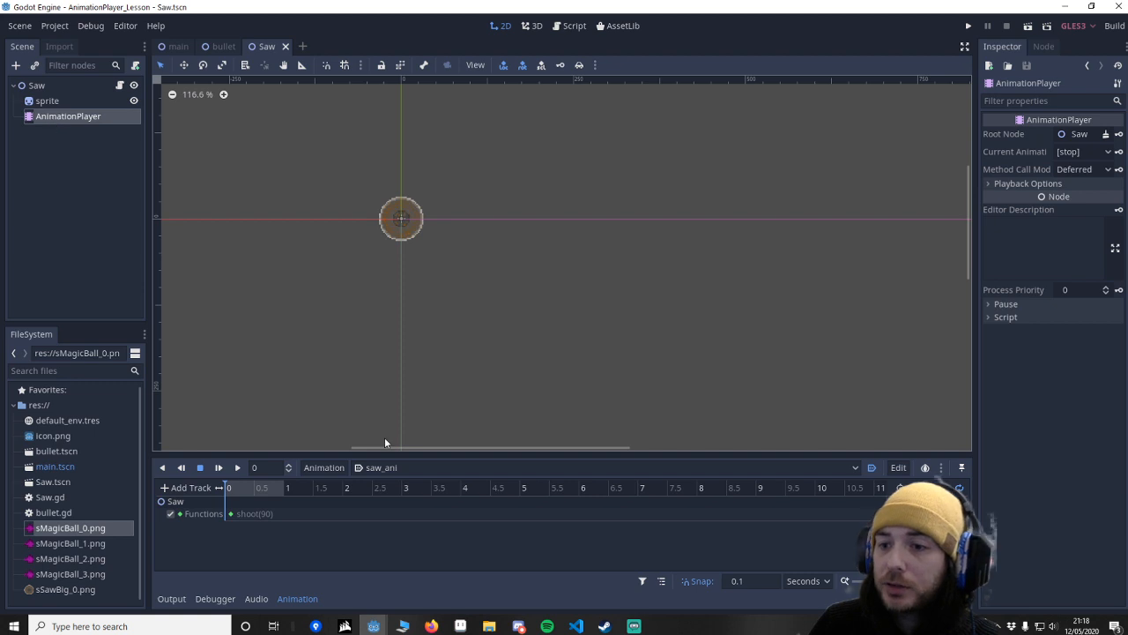
Add a sprite rotation_degrees property track to saw_ani with a key.
{"action": "left_click", "coordinate": [186, 488]}
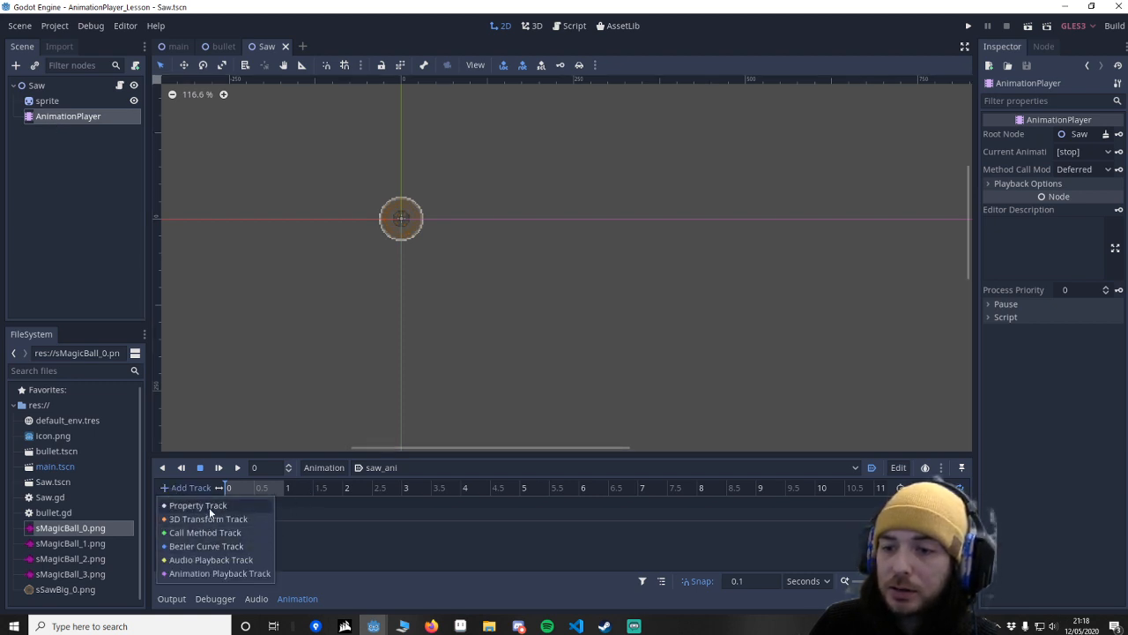
{"action": "left_click", "coordinate": [197, 505]}
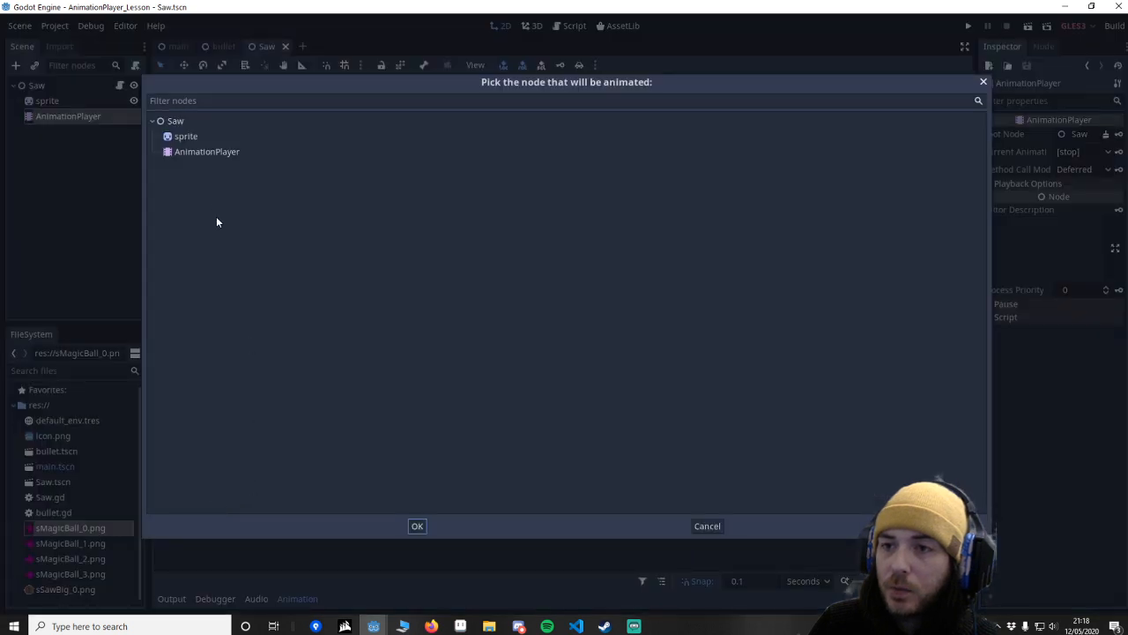
{"action": "left_click", "coordinate": [185, 135]}
{"action": "type", "text": "ro"}
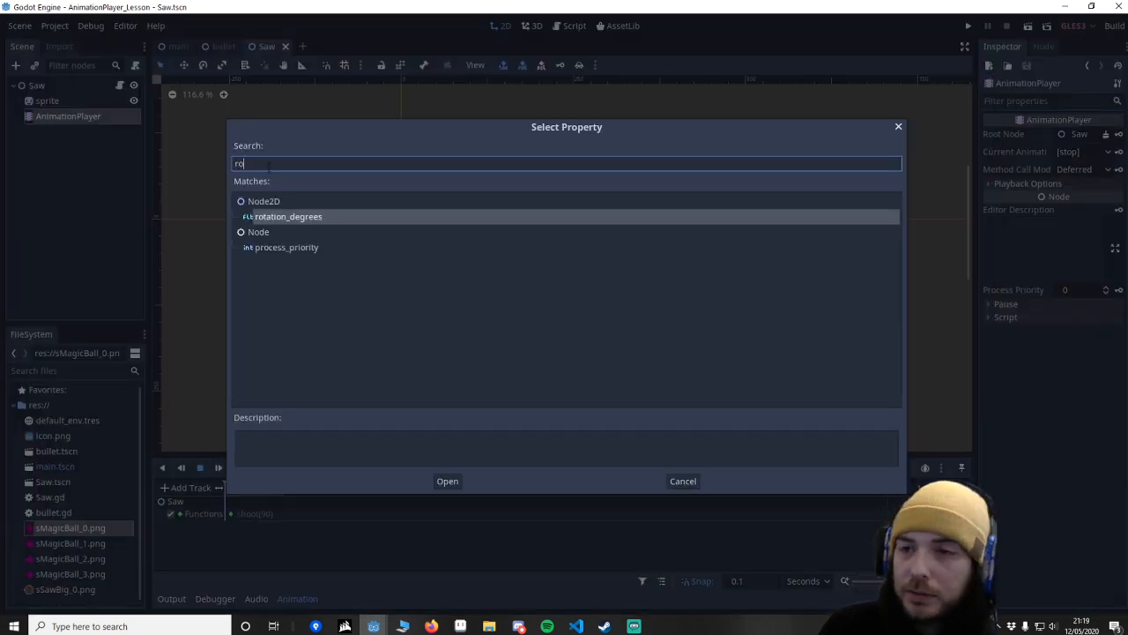
{"action": "left_click", "coordinate": [447, 480]}
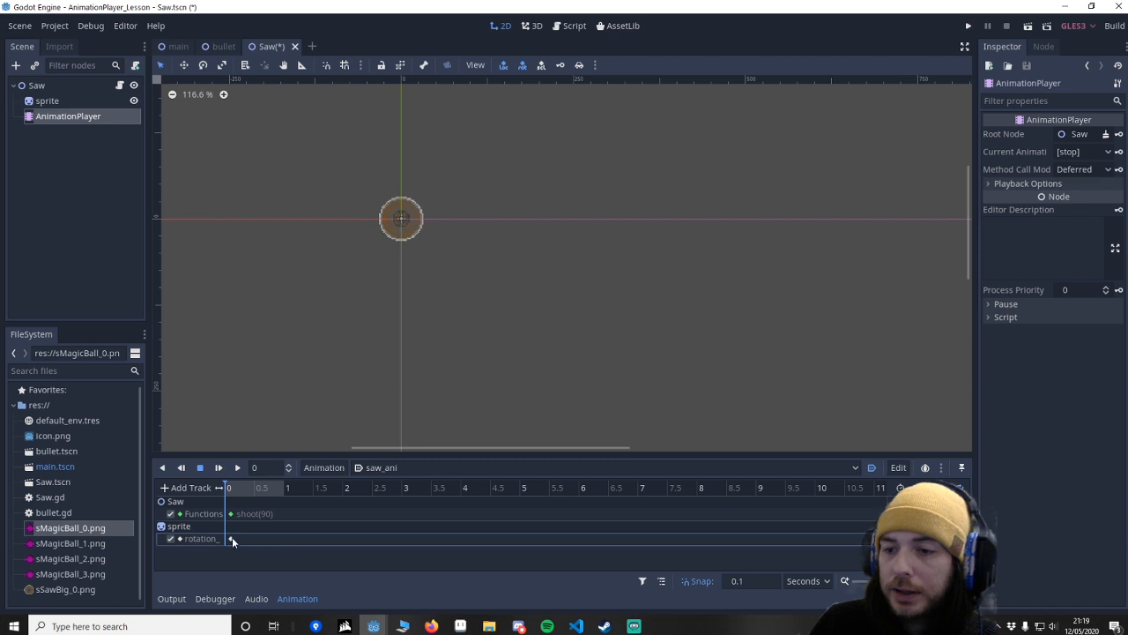
{"action": "left_click", "coordinate": [225, 538]}
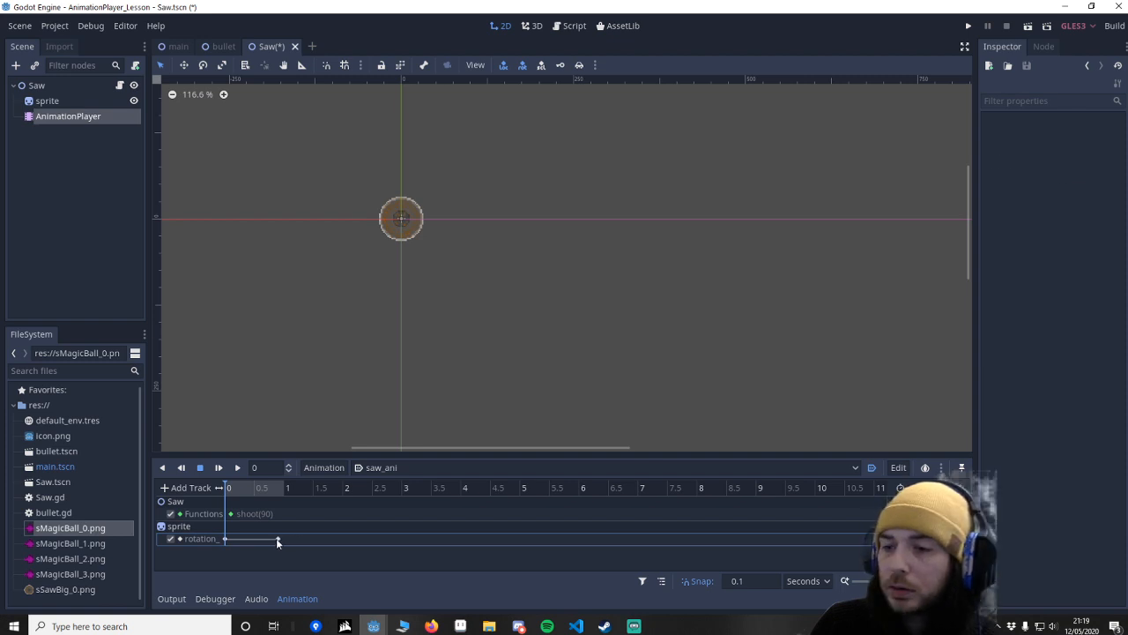
Set the rotation key at 1 second to 359 degrees.
{"action": "left_click", "coordinate": [278, 538]}
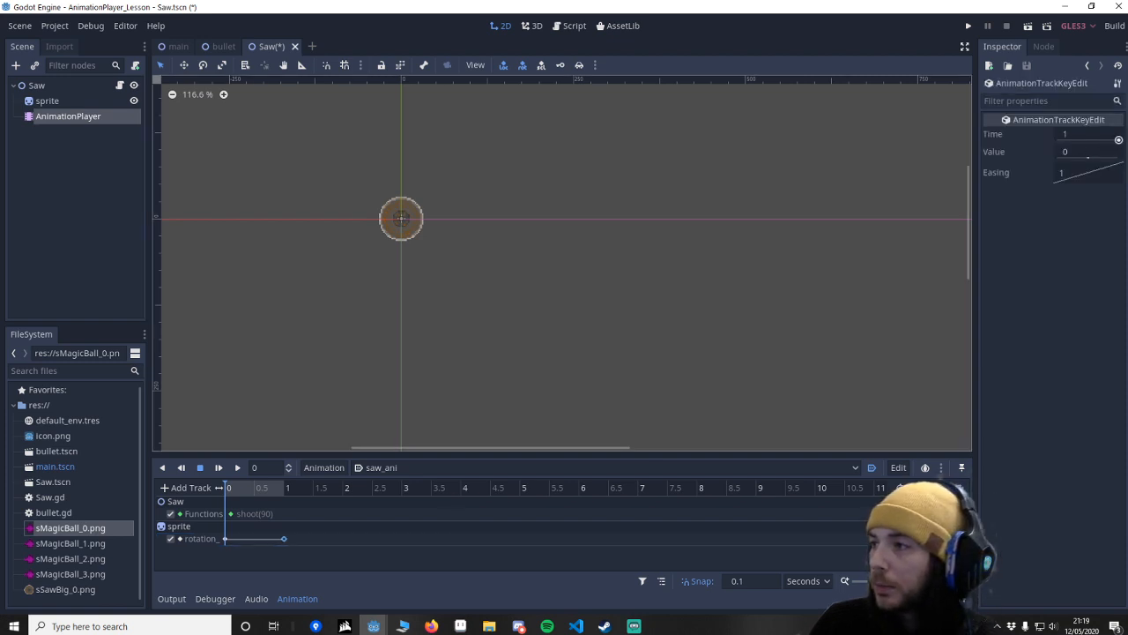
{"action": "left_click", "coordinate": [1089, 151]}
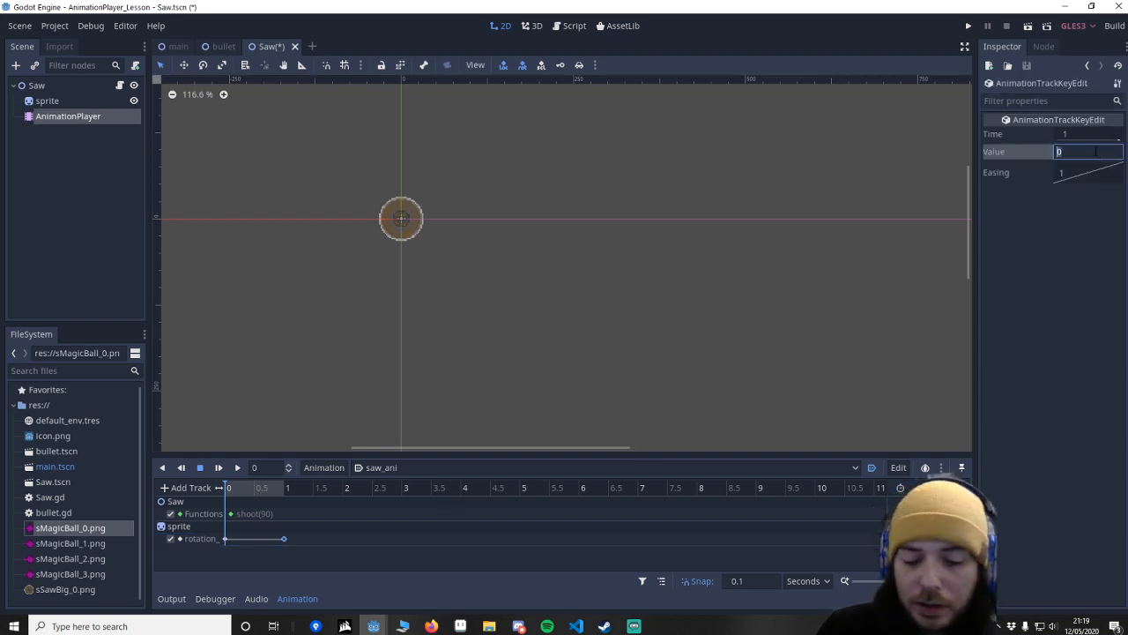
{"action": "type", "text": "3"}
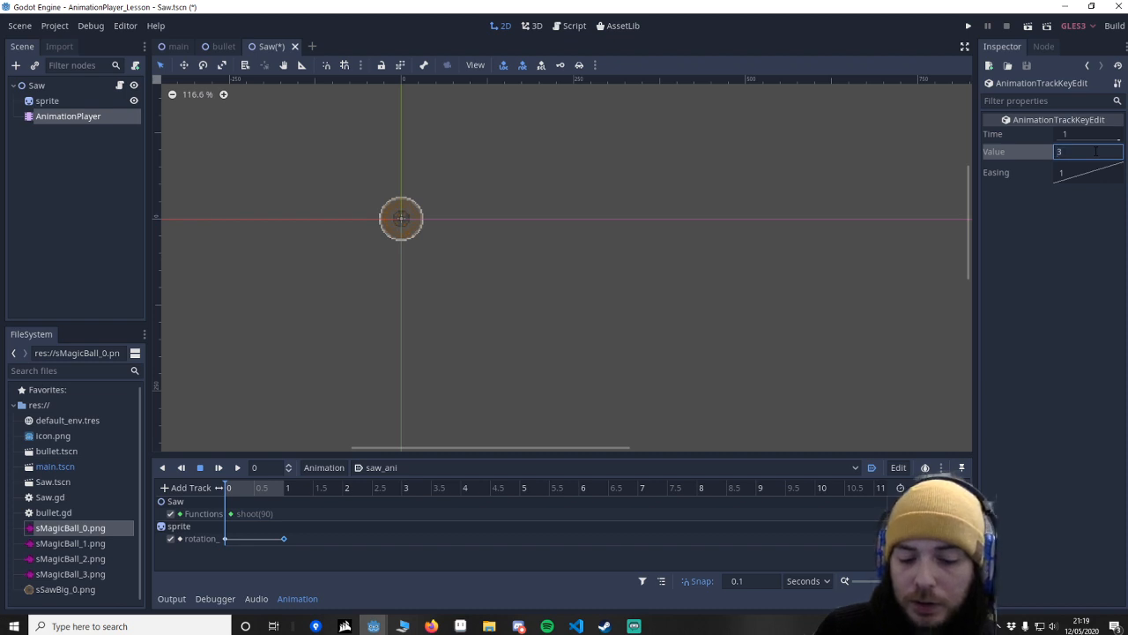
{"action": "type", "text": "359"}
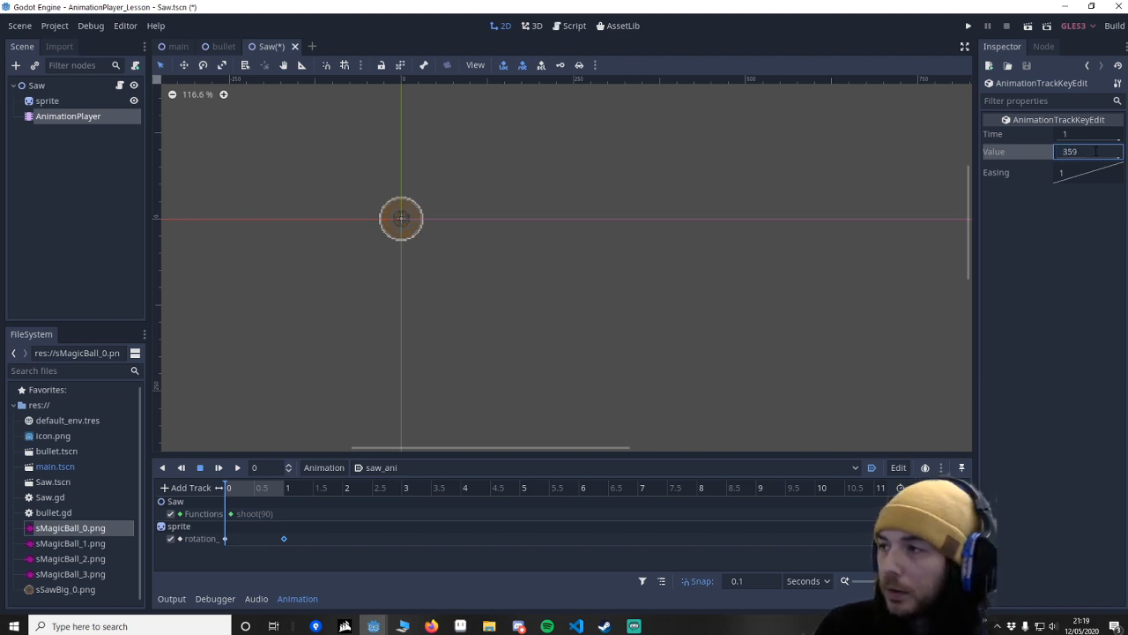
{"action": "left_click", "coordinate": [237, 467]}
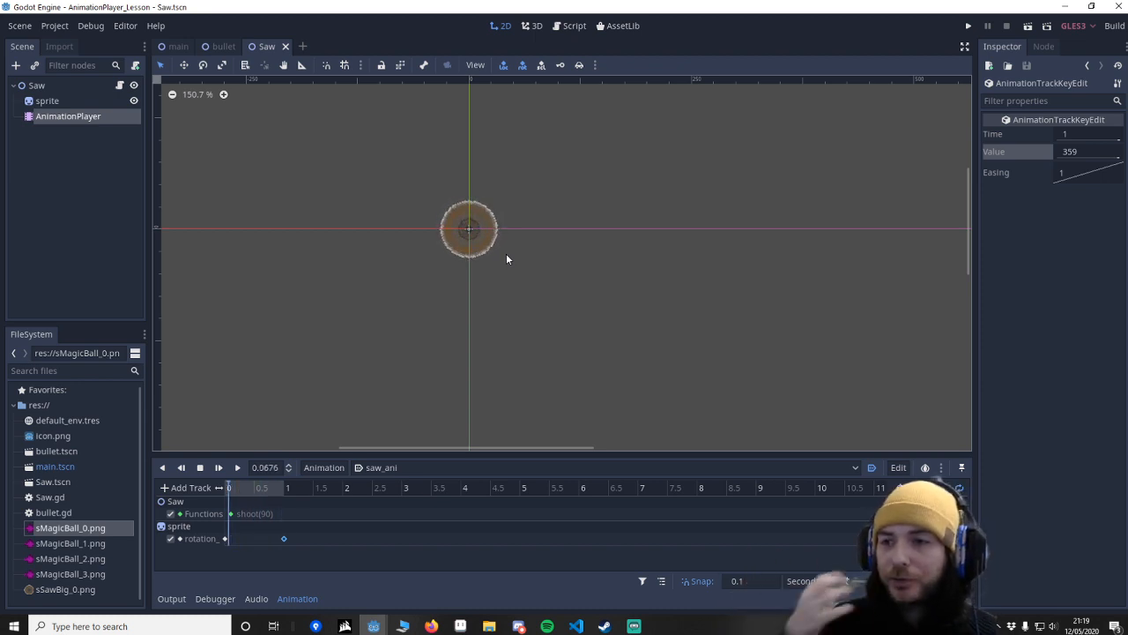
{"action": "mouse_move", "coordinate": [381, 340]}
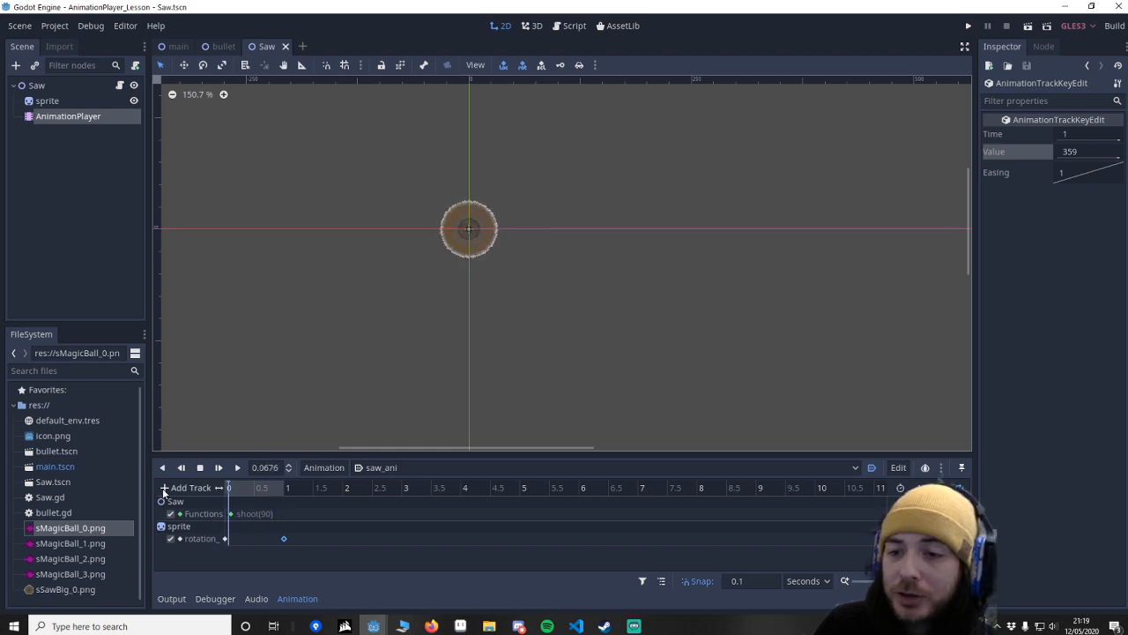
Add Bezier curve tracks for the sprite's position property to saw_ani.
{"action": "left_click", "coordinate": [187, 488]}
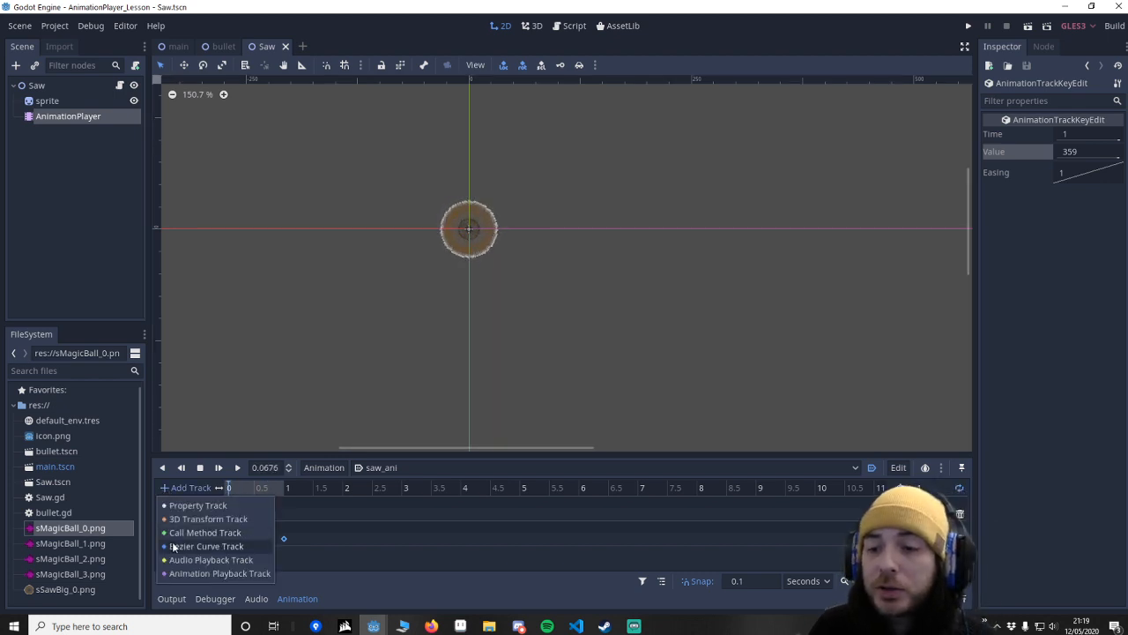
{"action": "left_click", "coordinate": [197, 506]}
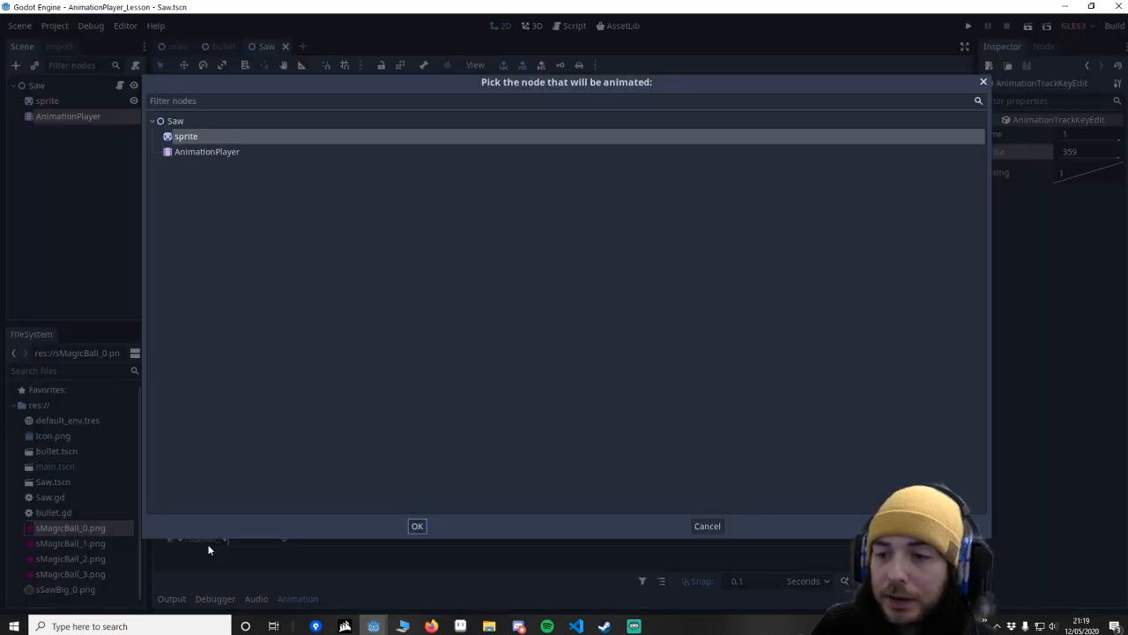
{"action": "left_click", "coordinate": [417, 526]}
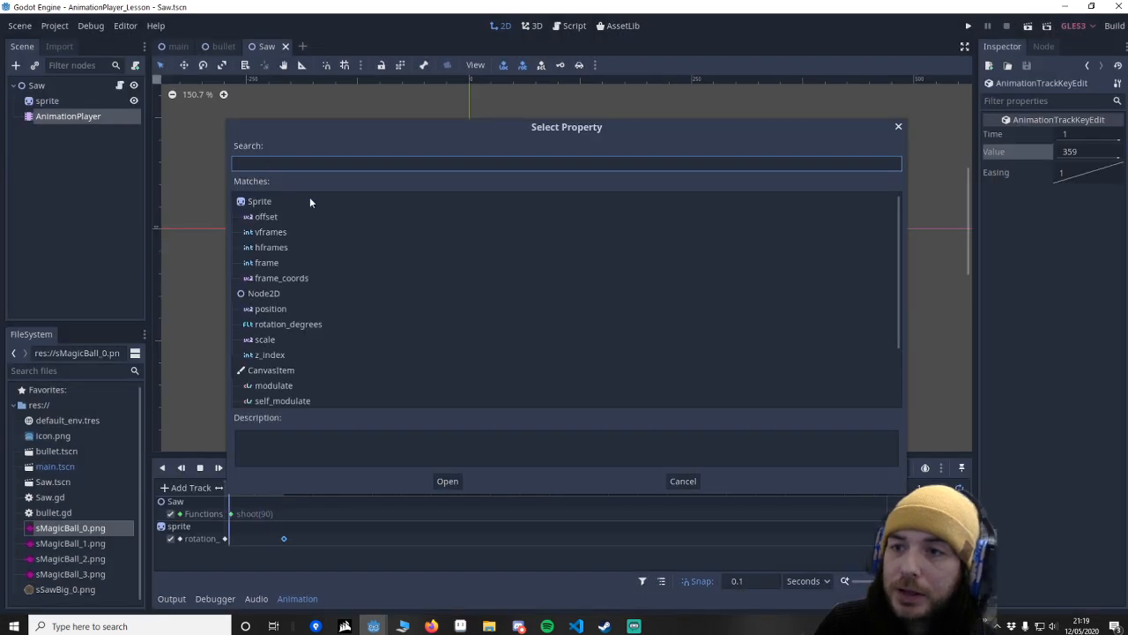
{"action": "type", "text": "pos"}
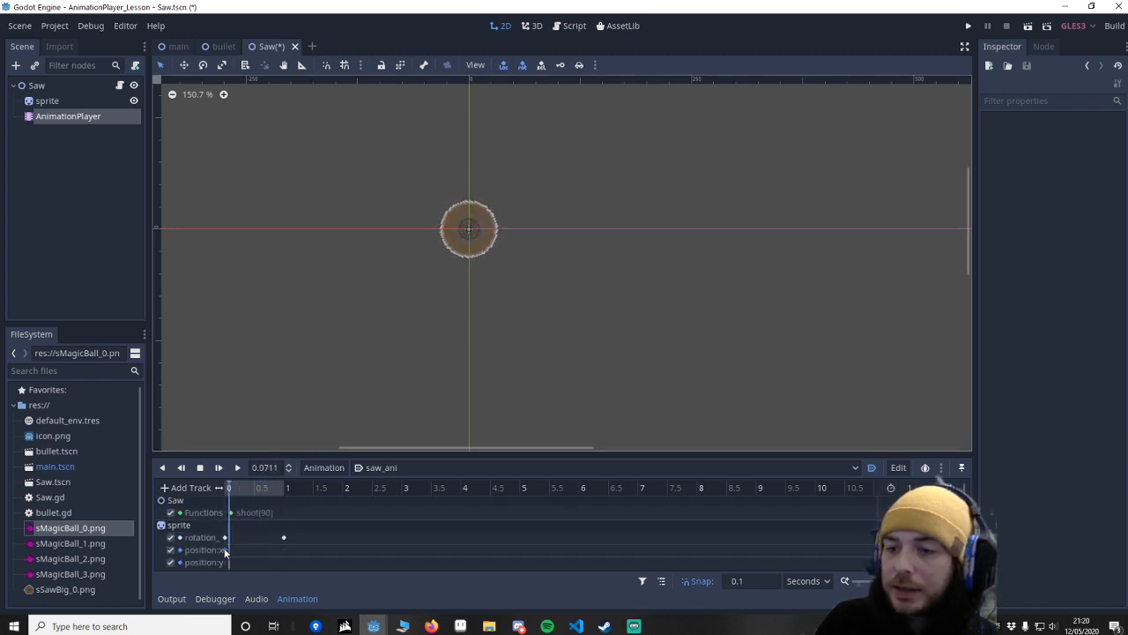
Insert keys on the position:x track and set their values, entering 10.
{"action": "left_click", "coordinate": [284, 537]}
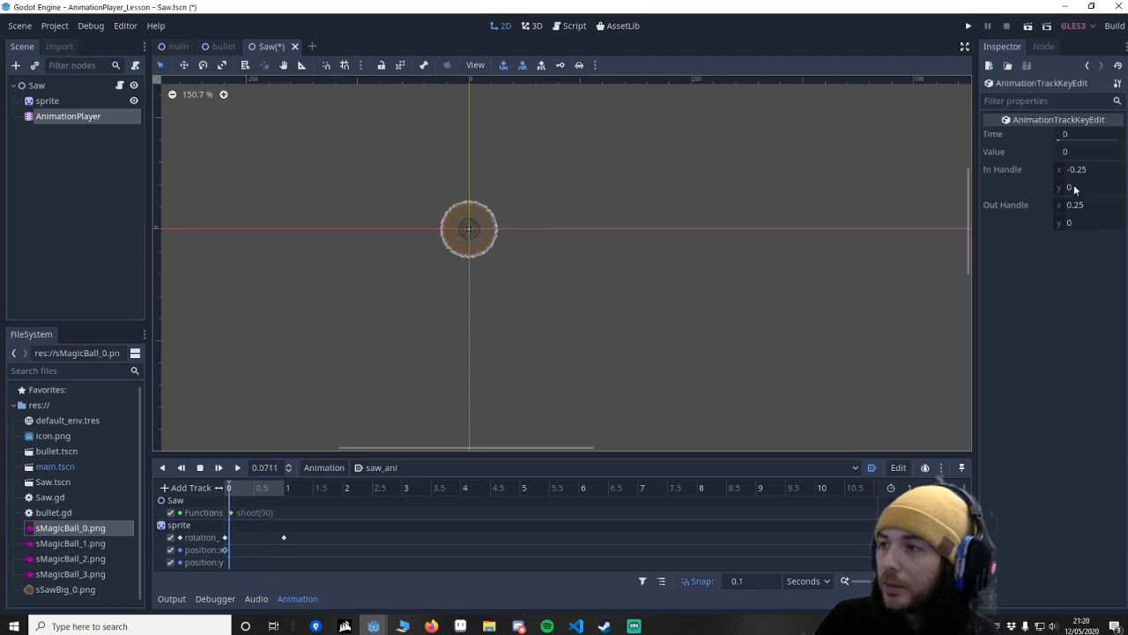
{"action": "left_click", "coordinate": [1089, 151]}
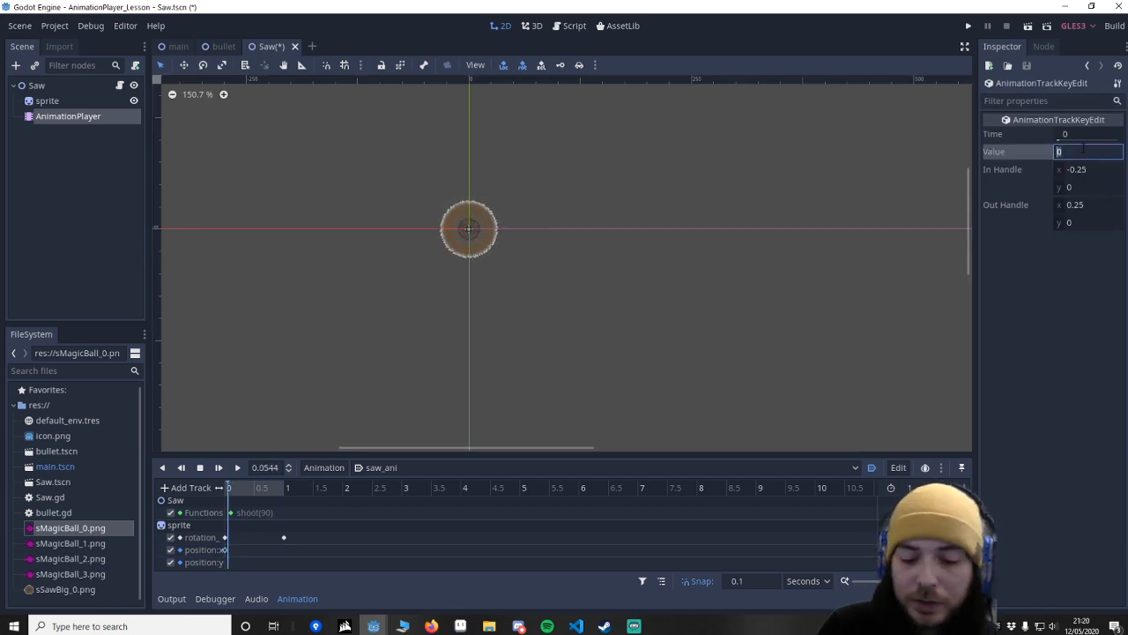
{"action": "type", "text": "10"}
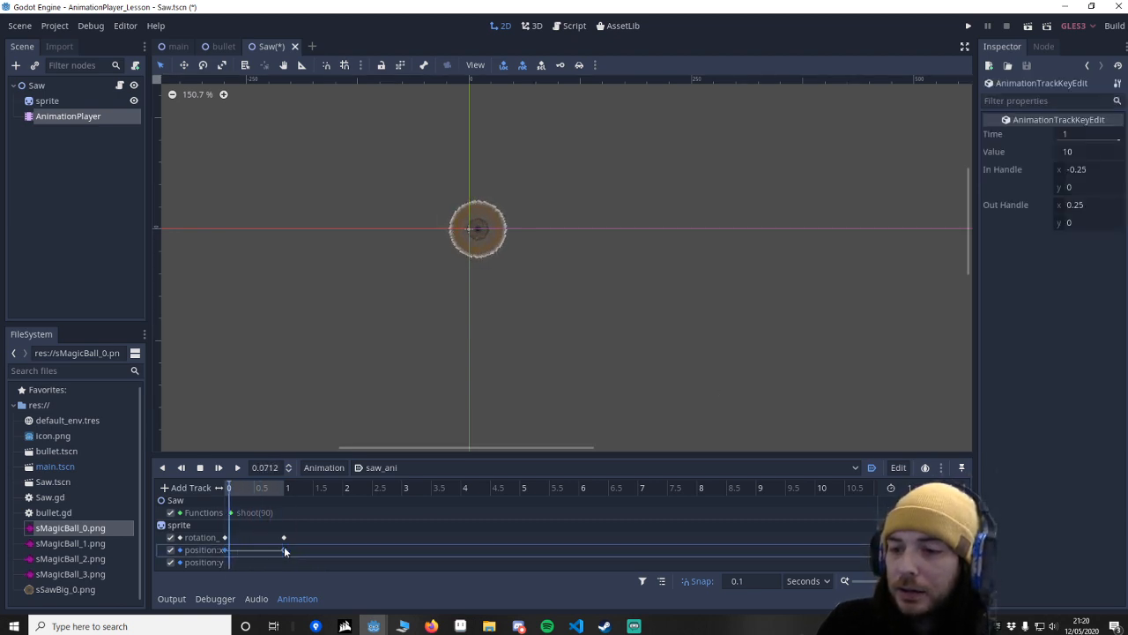
{"action": "left_click", "coordinate": [1088, 151]}
{"action": "type", "text": "90"}
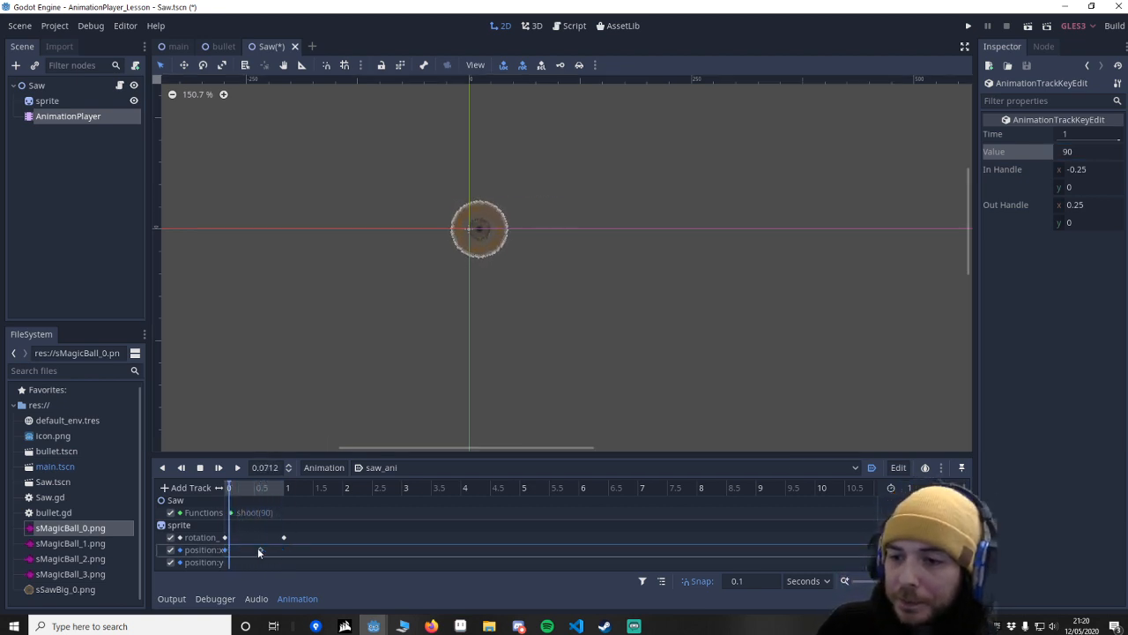
{"action": "right_click", "coordinate": [255, 549]}
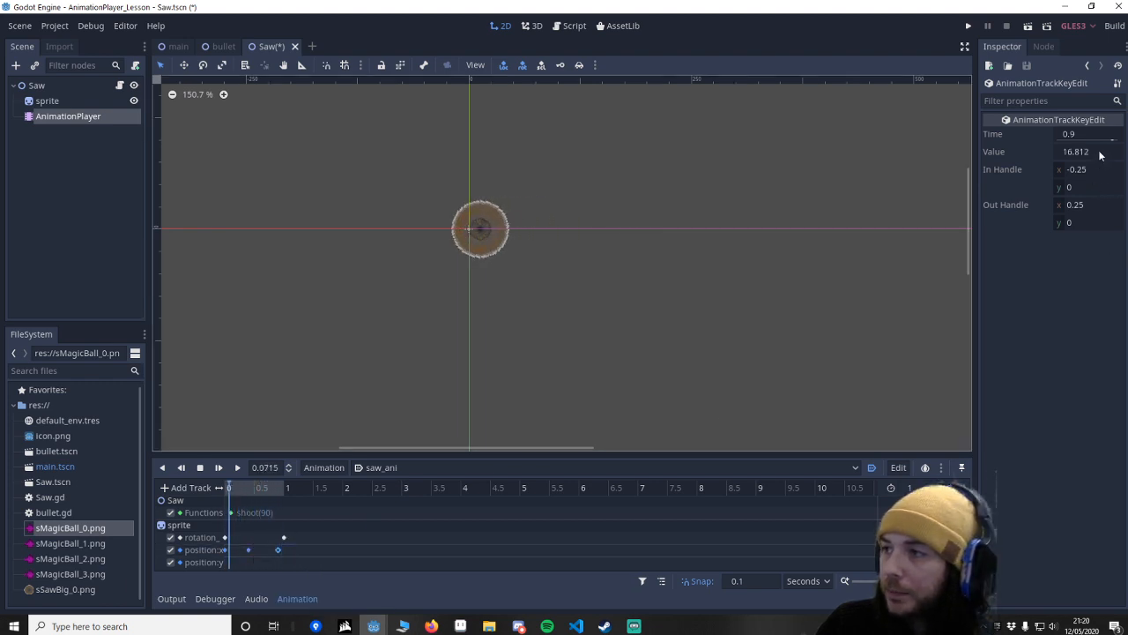
{"action": "left_click", "coordinate": [1090, 152]}
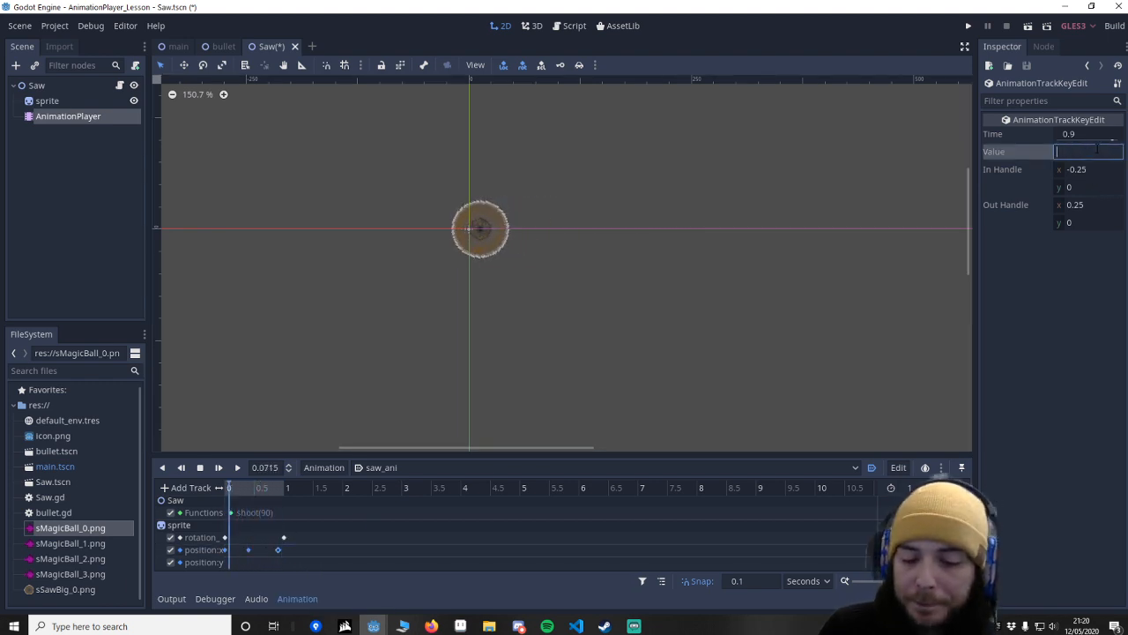
{"action": "type", "text": "10"}
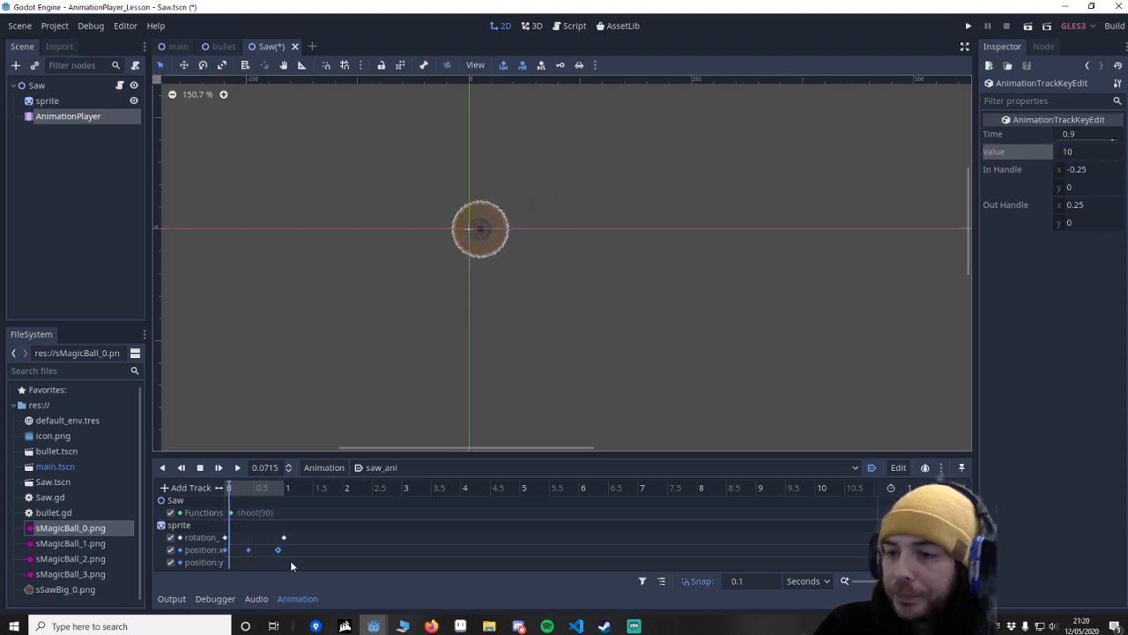
{"action": "left_click", "coordinate": [249, 549]}
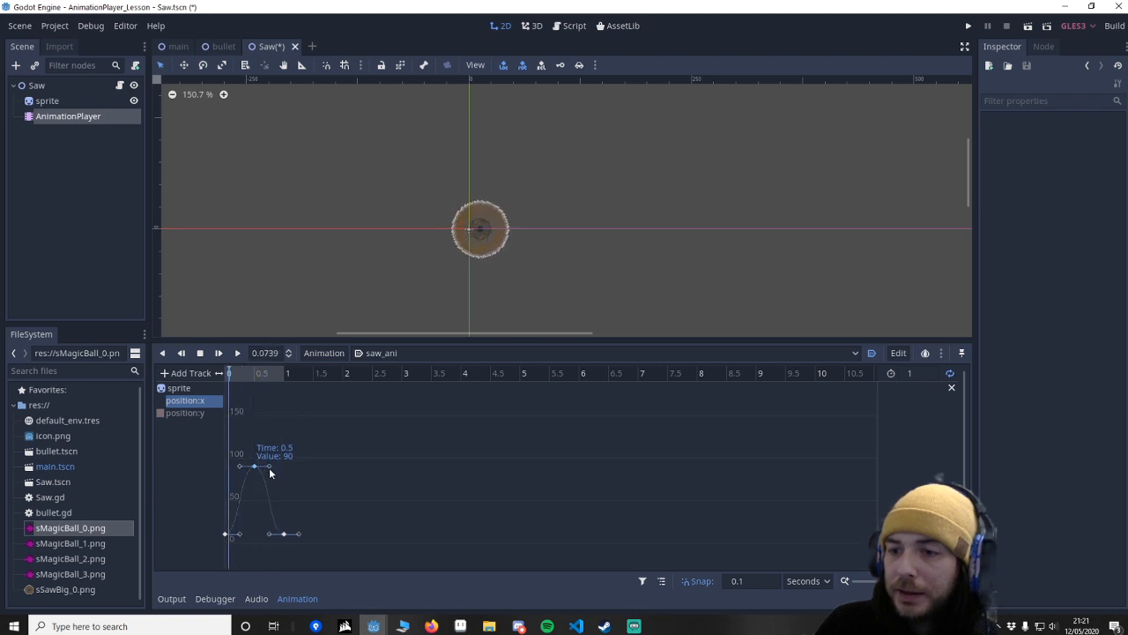
Stretch the position:x key's tangent and raise the peak key to about 158 at 0.6 s.
{"action": "left_click_drag", "start_coordinate": [268, 467], "coordinate": [313, 448]}
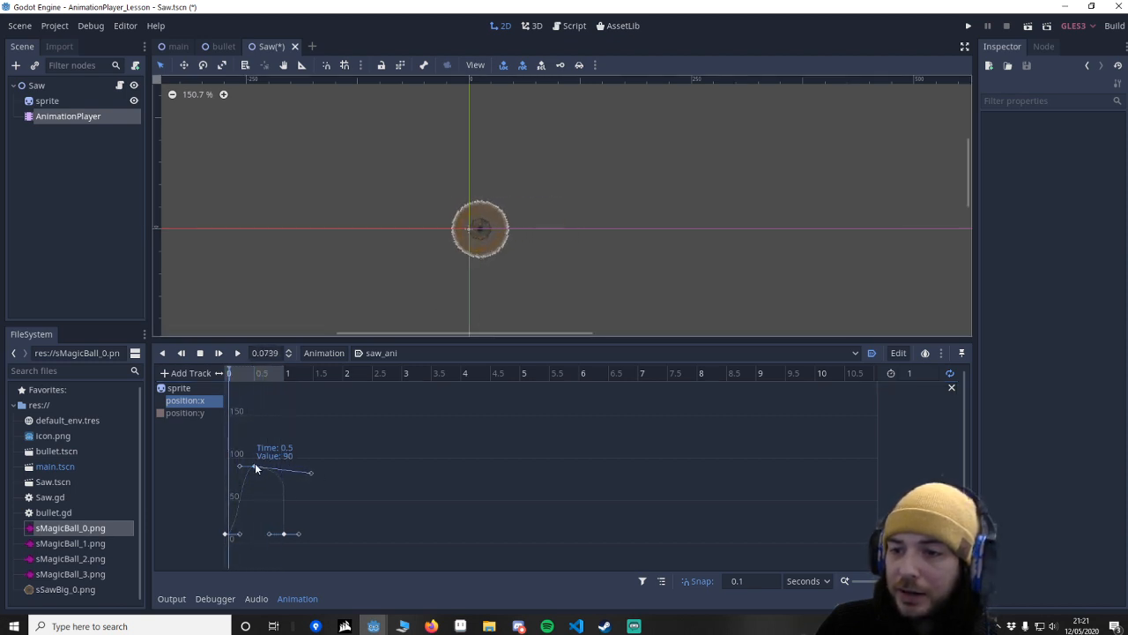
{"action": "left_click", "coordinate": [259, 410]}
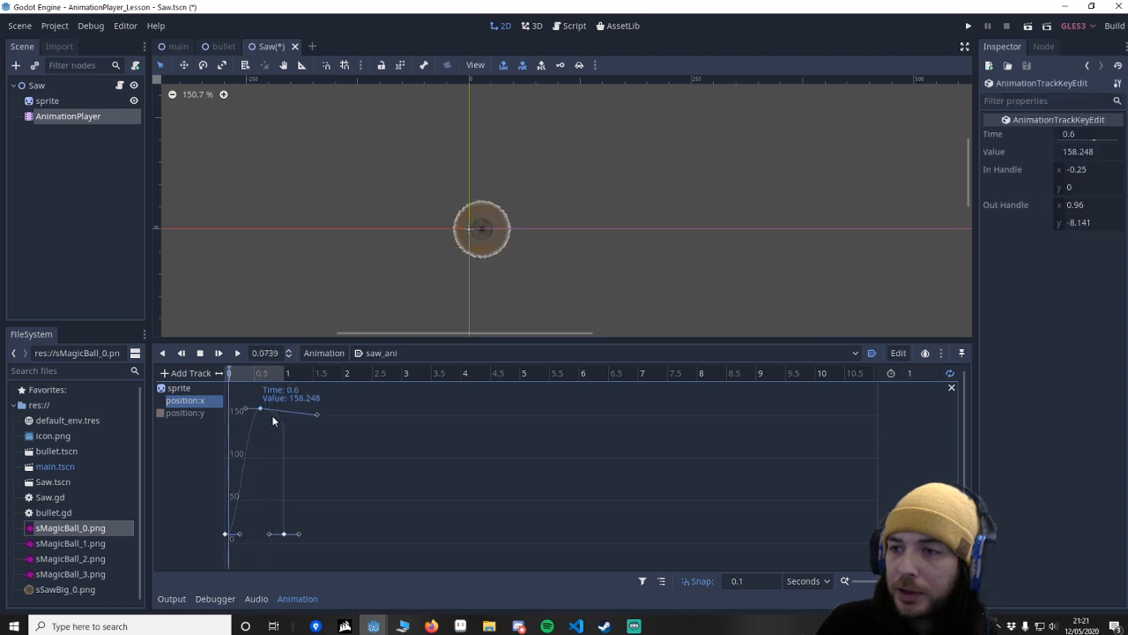
{"action": "mouse_move", "coordinate": [304, 421]}
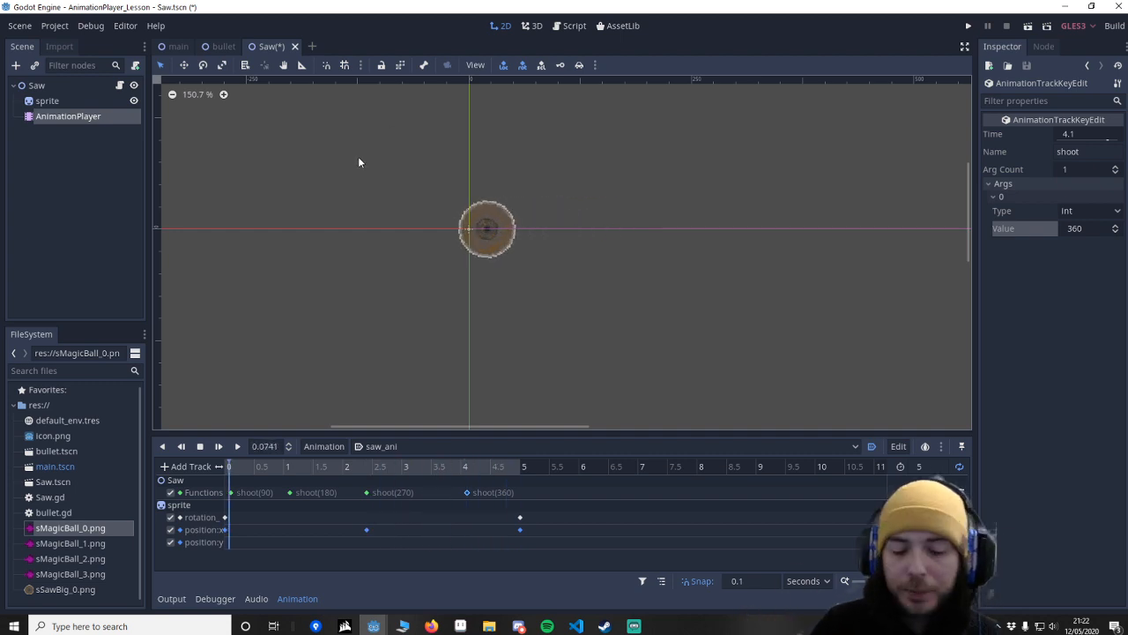
Run main.tscn to watch the saw animate and fire bullets, then close the game.
{"action": "left_click", "coordinate": [178, 46]}
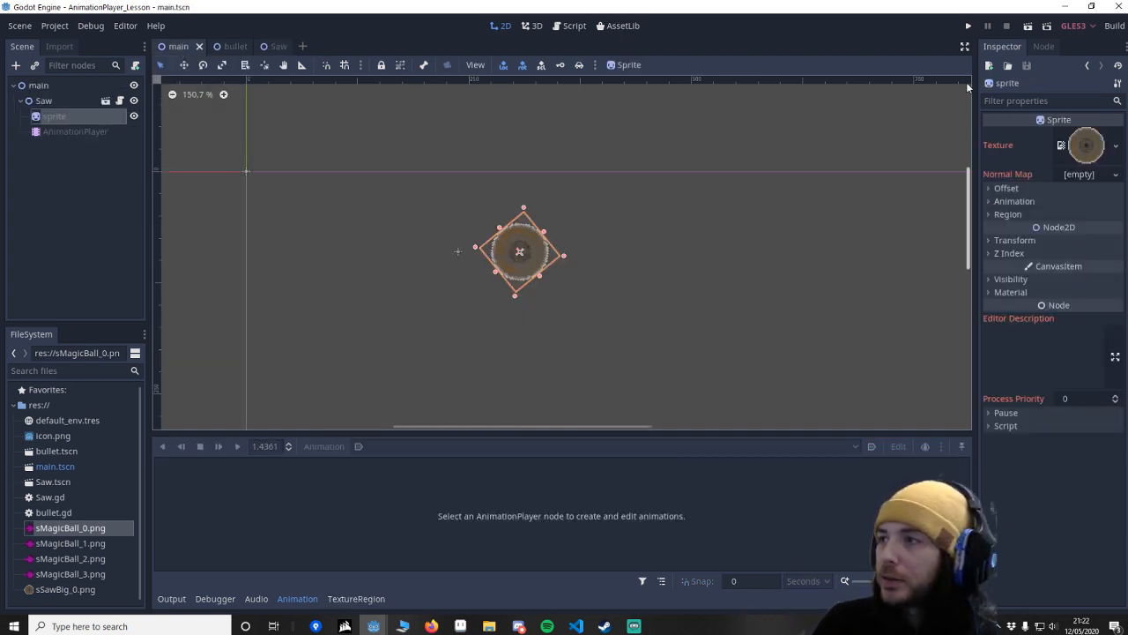
{"action": "left_click", "coordinate": [968, 25]}
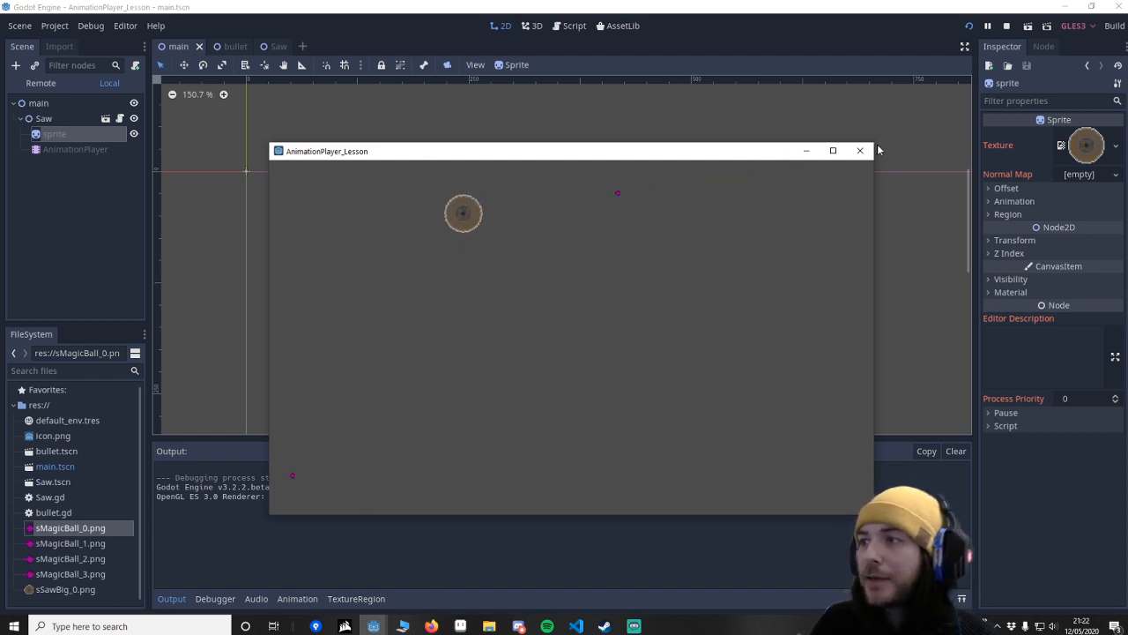
{"action": "left_click", "coordinate": [859, 150]}
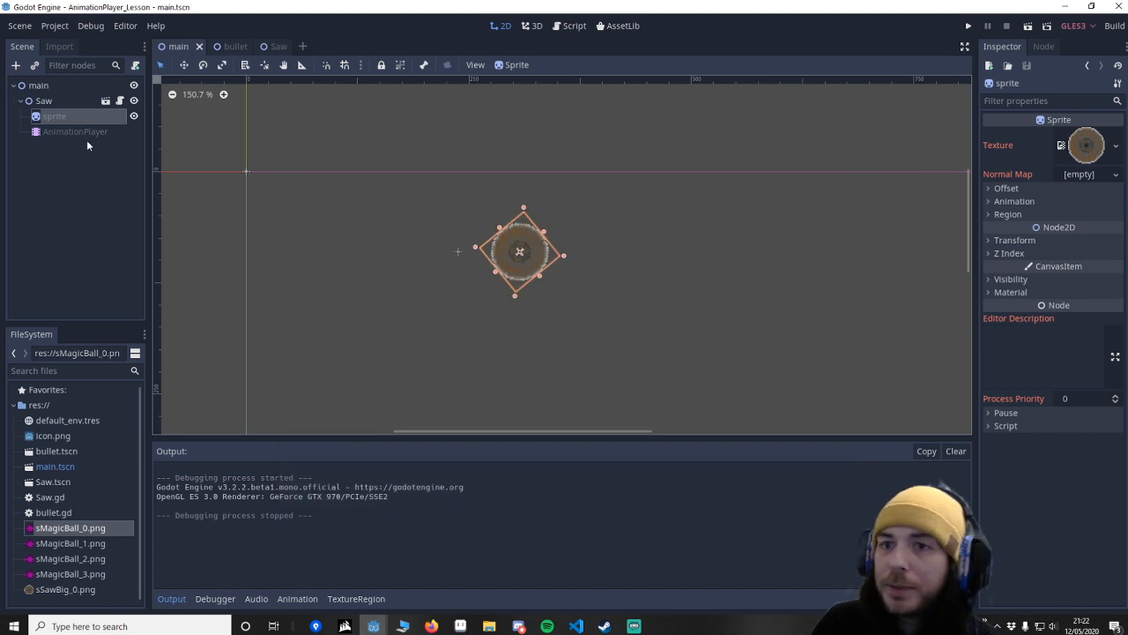
{"action": "left_click", "coordinate": [75, 130]}
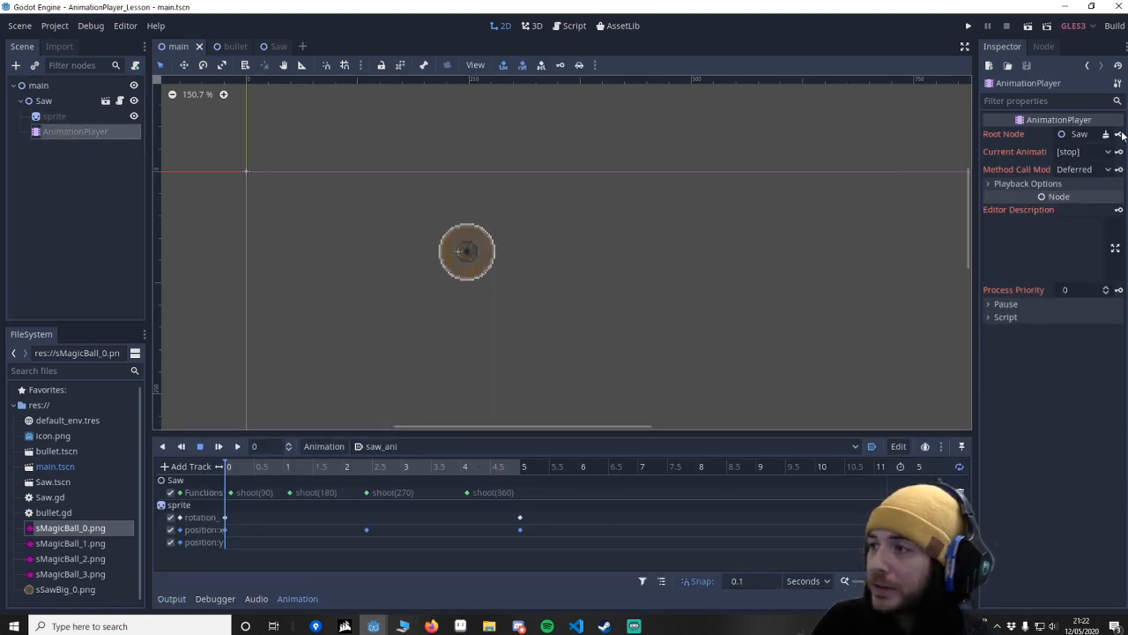
{"action": "left_click", "coordinate": [54, 116]}
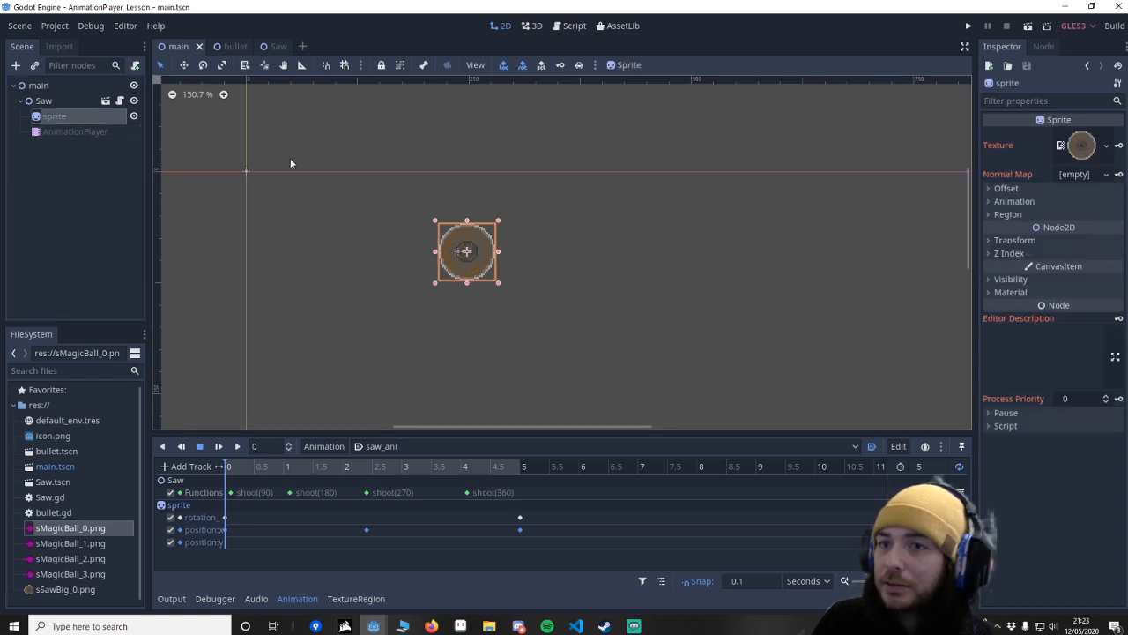
{"action": "left_click", "coordinate": [1015, 240]}
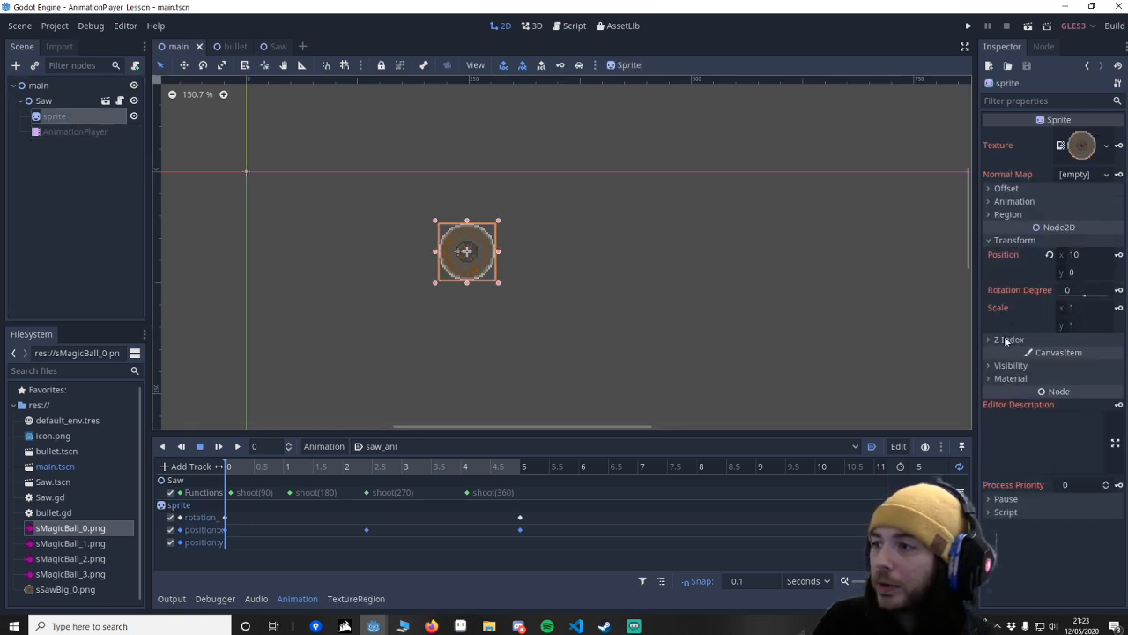
{"action": "left_click", "coordinate": [1009, 340]}
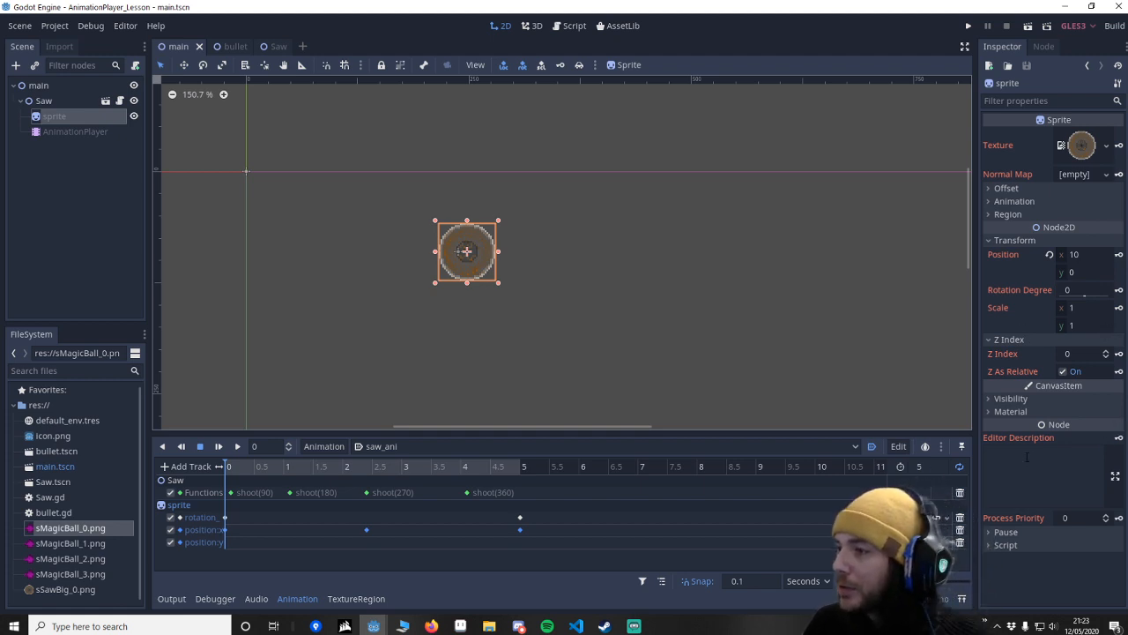
{"action": "left_click", "coordinate": [1012, 411]}
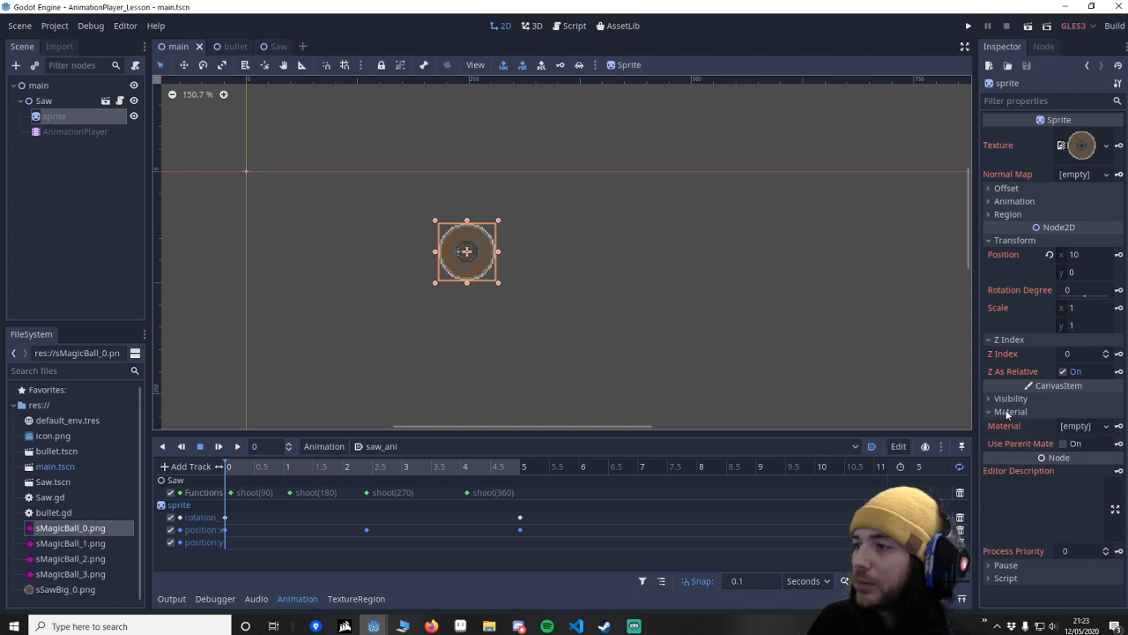
{"action": "mouse_move", "coordinate": [1004, 426]}
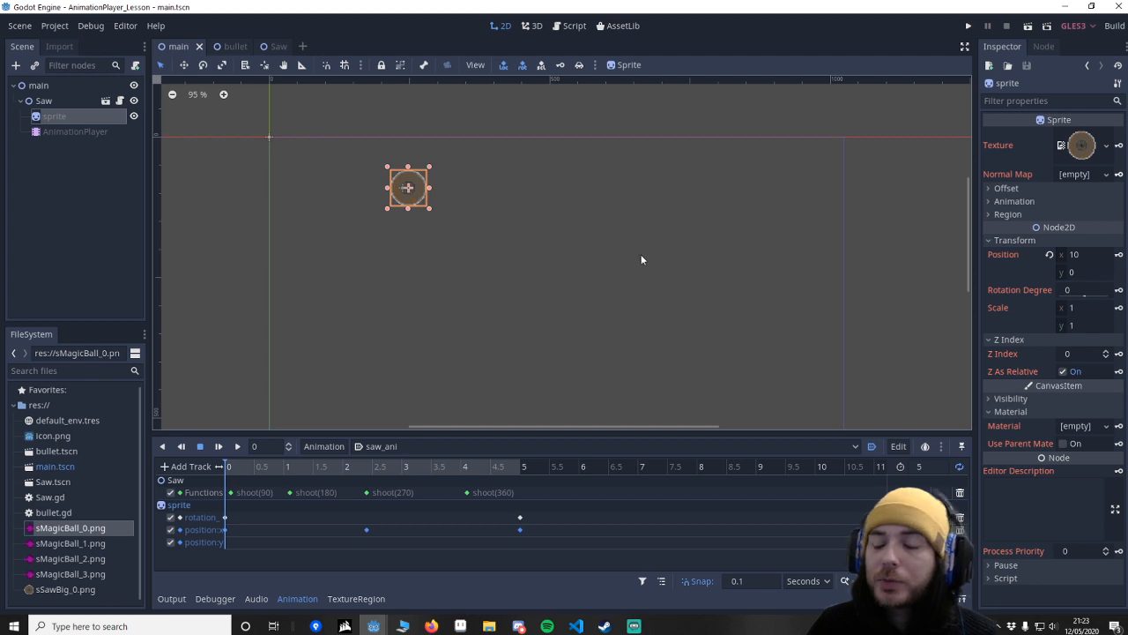
{"action": "mouse_move", "coordinate": [691, 271]}
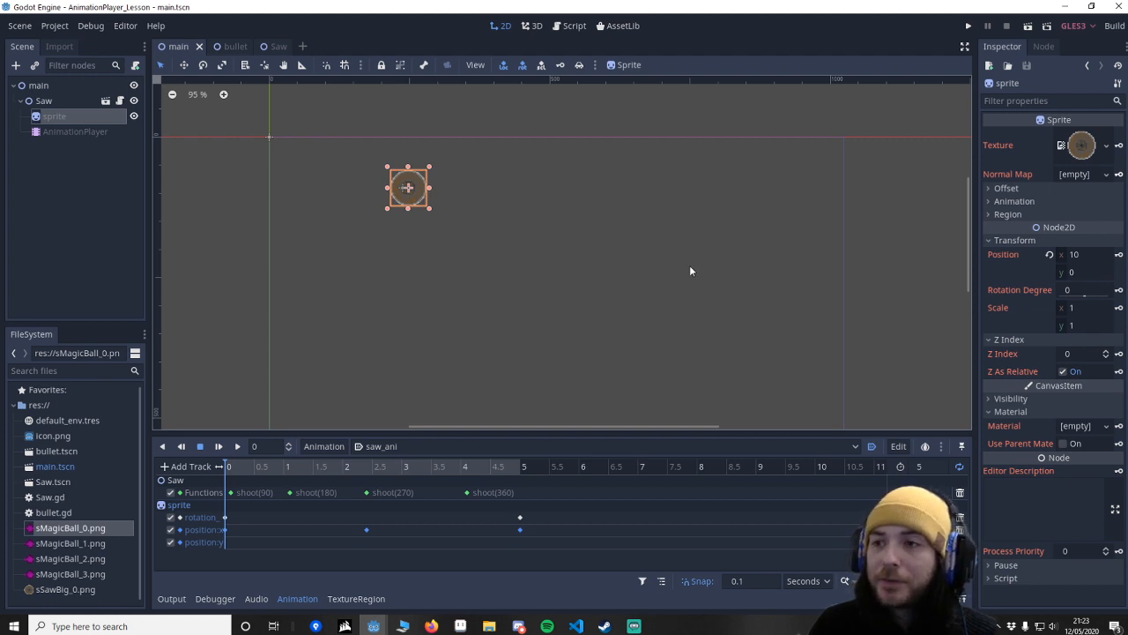